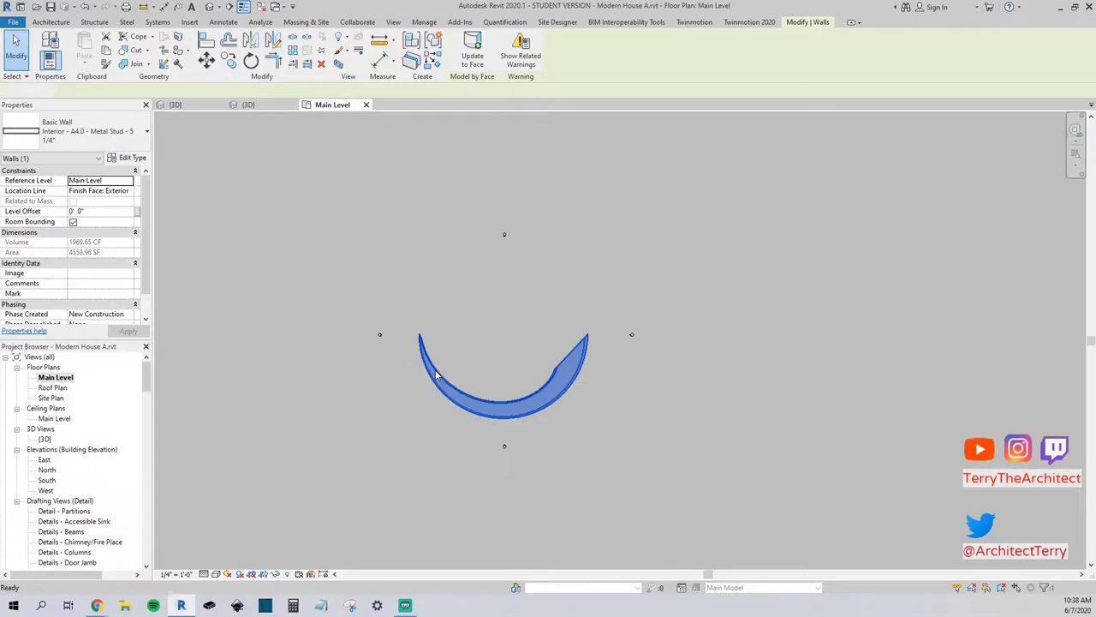
- Start the Door tool from the Architecture ribbon
left_click(71, 48)
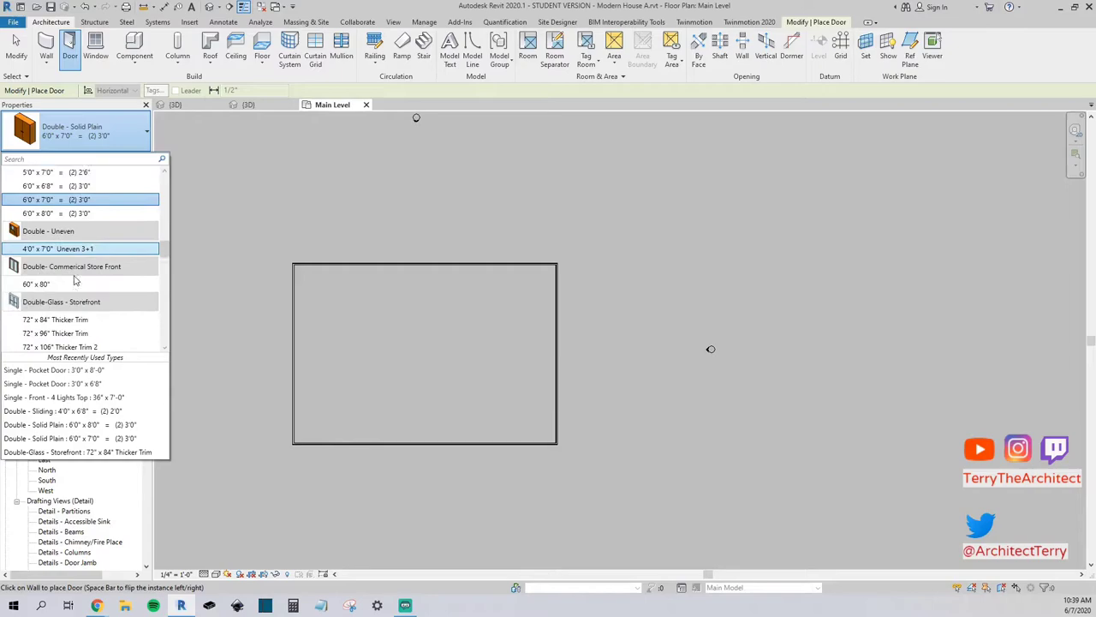
- Place a single door in the vertical wall and flip its hand and facing
scroll("down", 3)
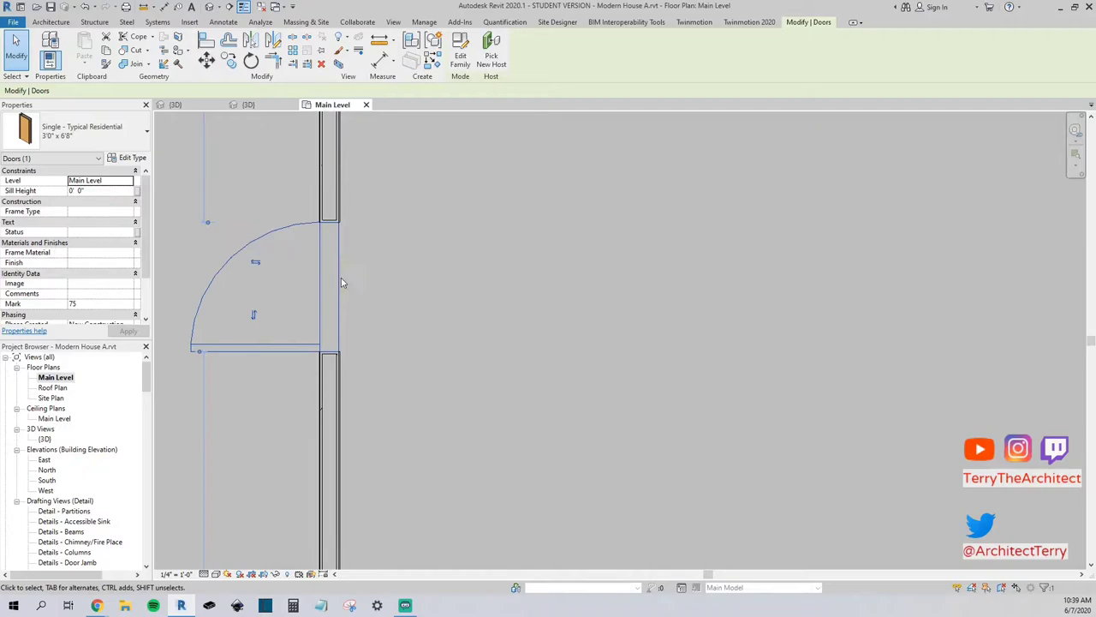
left_click(254, 311)
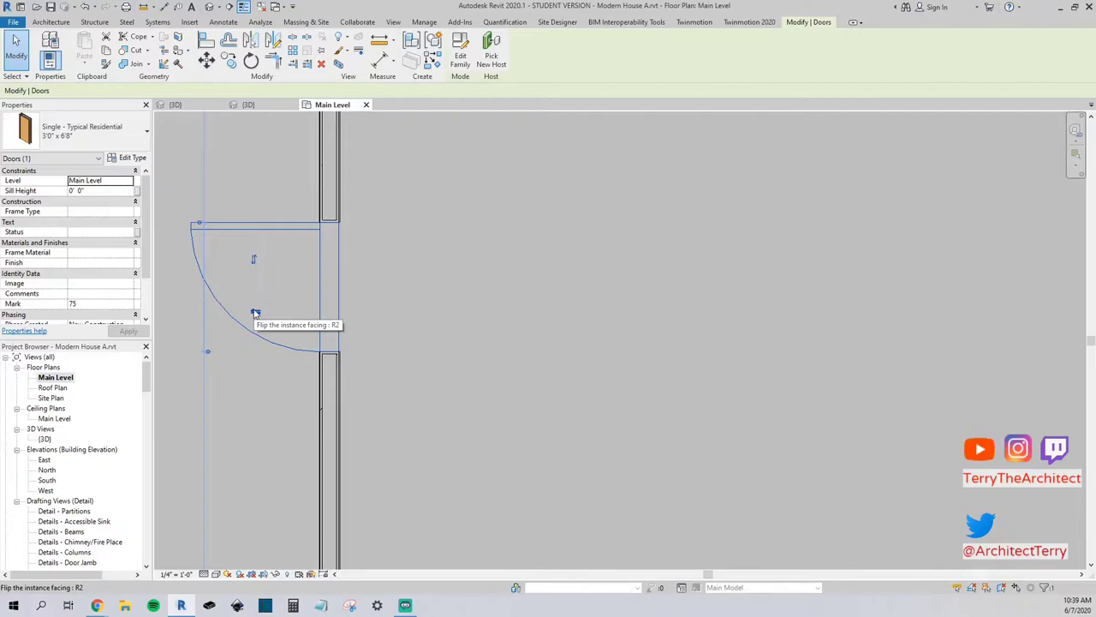
left_click(254, 311)
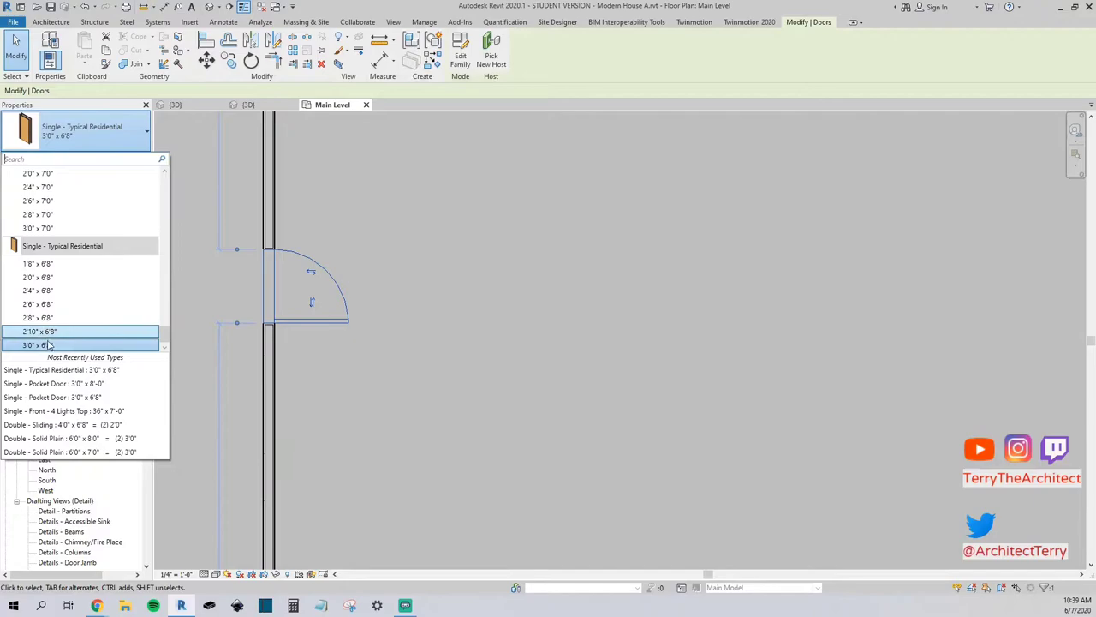
mouse_move(38, 344)
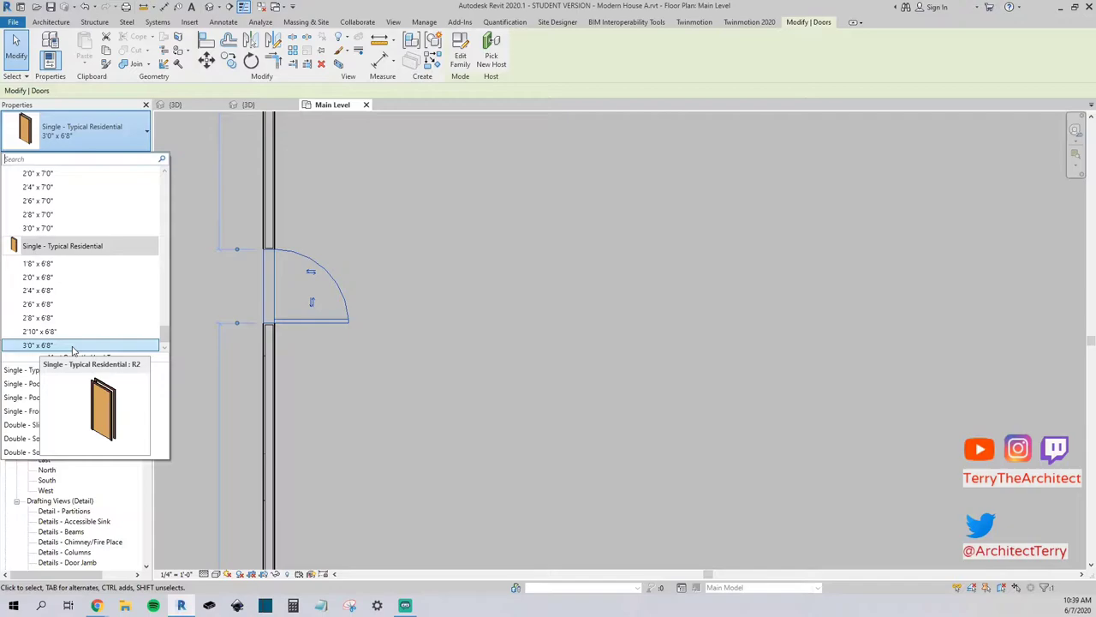
- Switch the placed door to a larger Single - Typical Residential type size
left_click(209, 275)
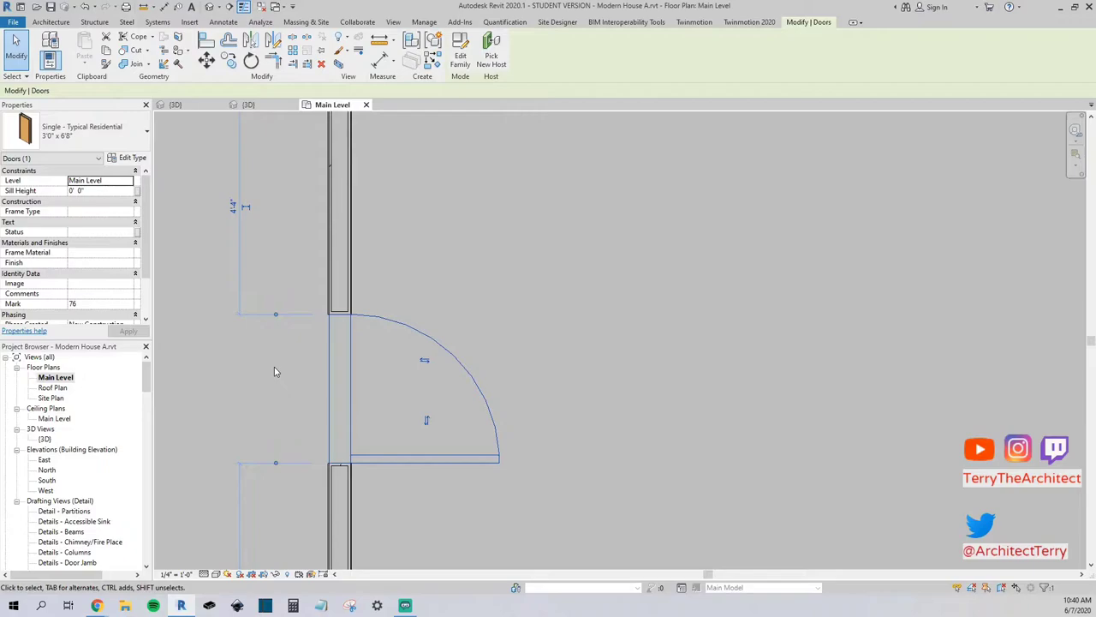
left_click_drag(278, 370, 322, 349)
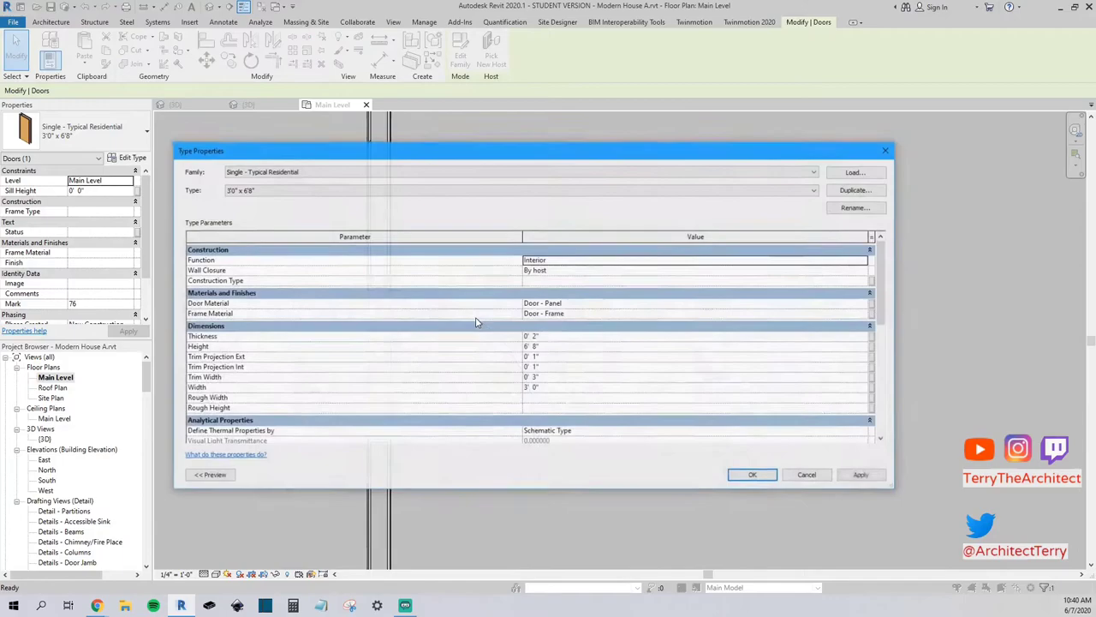
- Duplicate the residential door type, give it a greater height and apply it
left_click(853, 207)
type("3'0\" x 8'0\"")
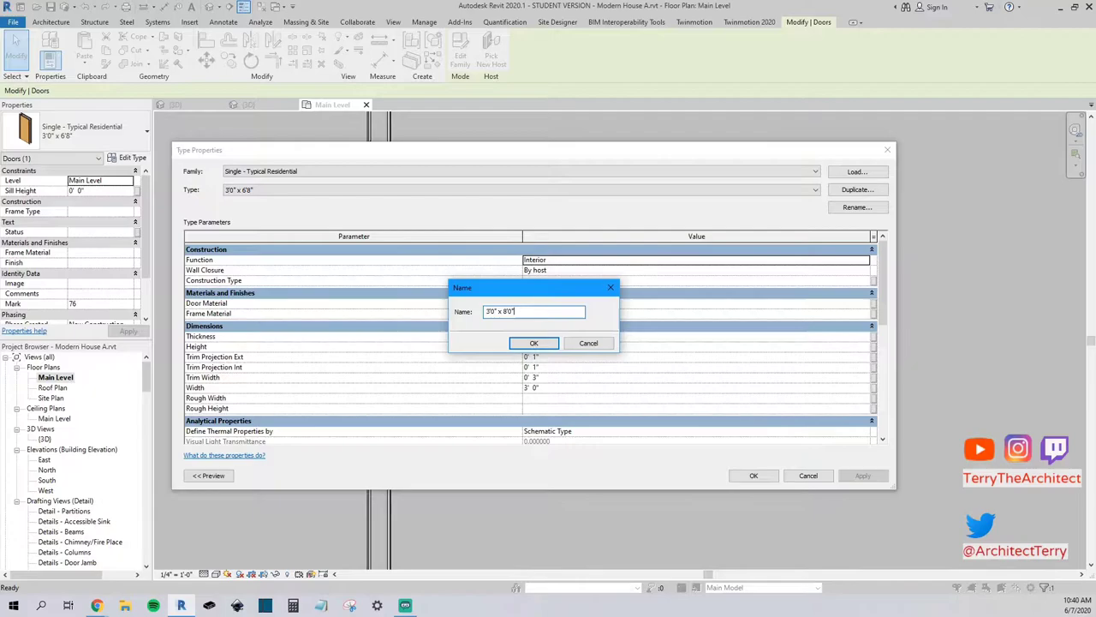
left_click(534, 342)
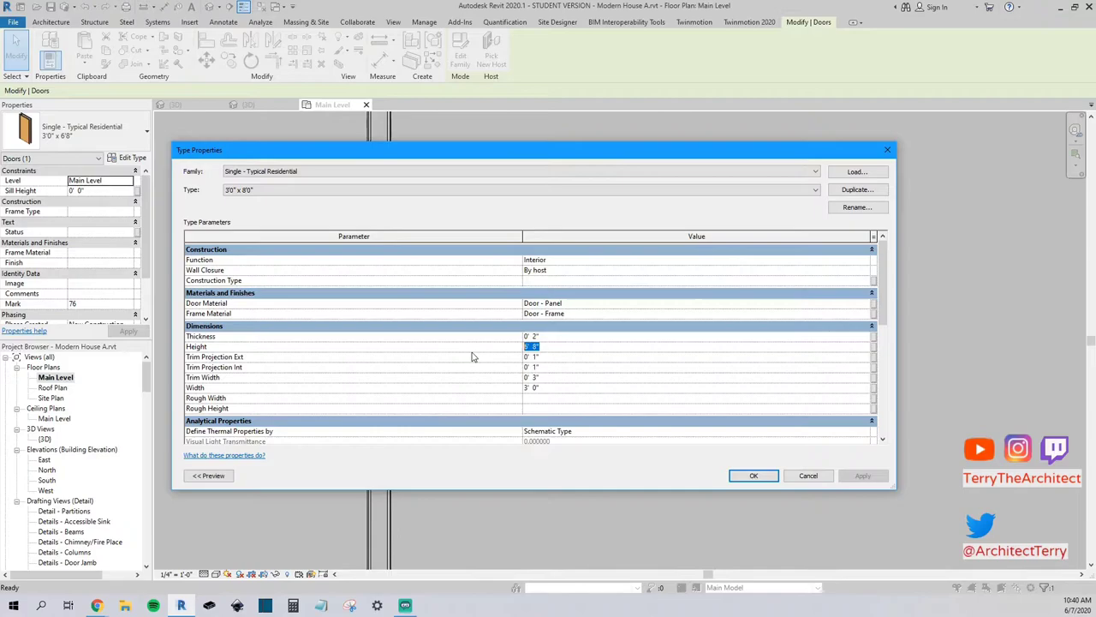
left_click(754, 476)
type("6'")
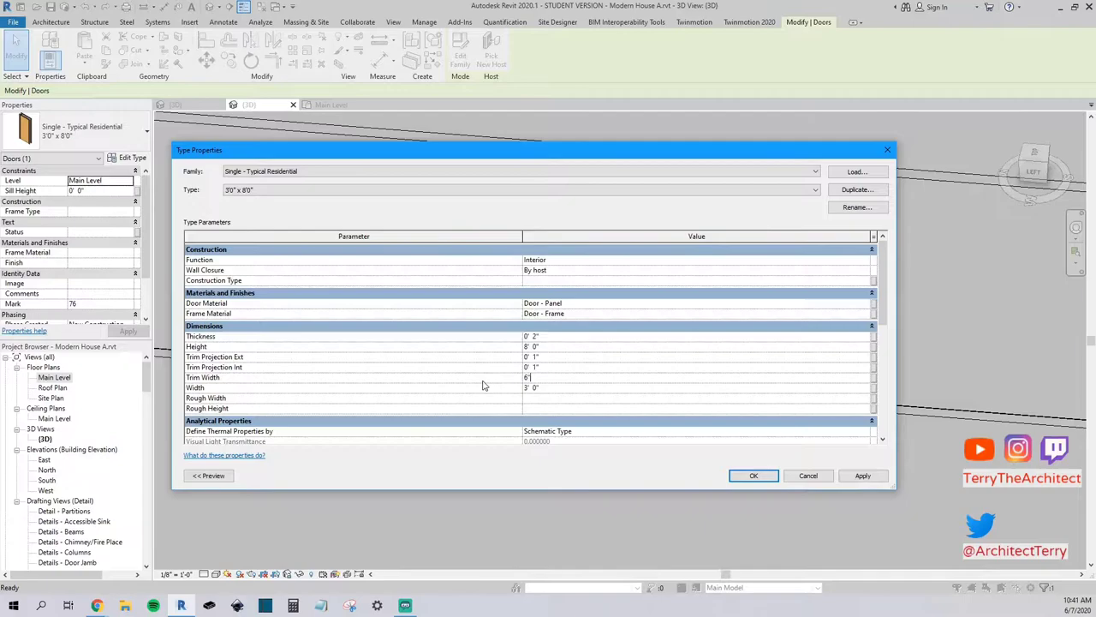
left_click(753, 476)
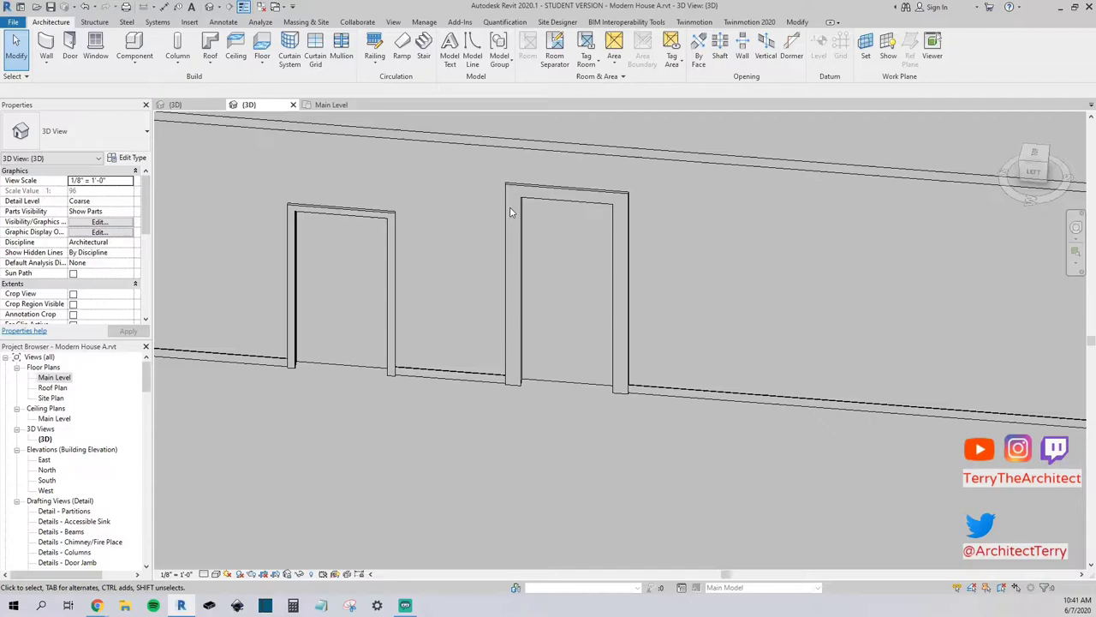
- Attempt to load Door-Curtain-Wall-Double-Glass.rfa from US Imperial > Doors, which Revit rejects
left_click(565, 283)
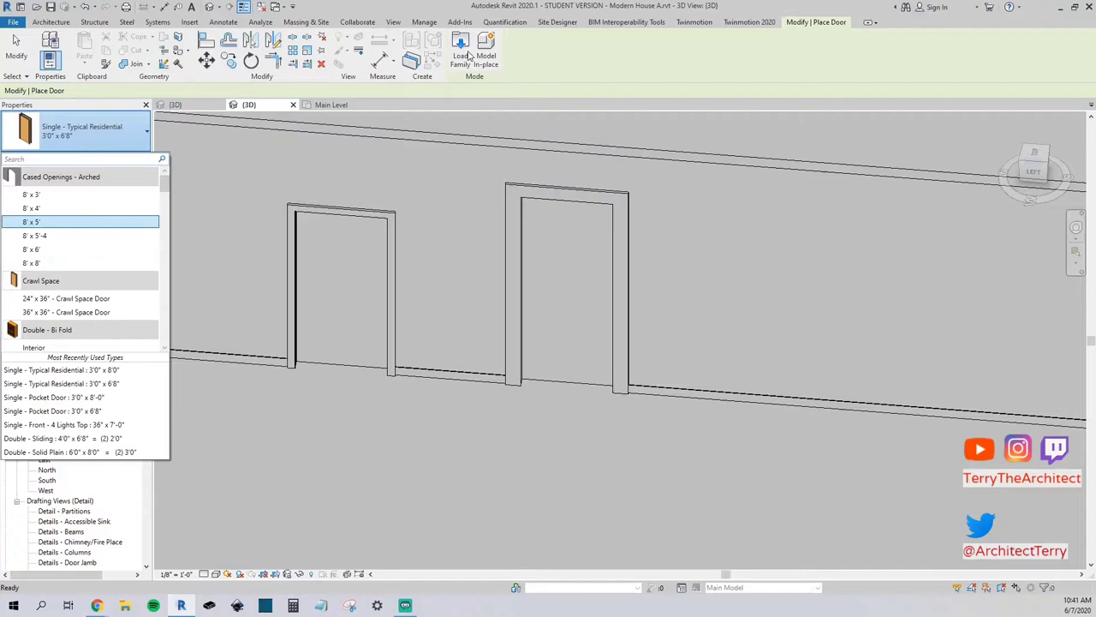
left_click(461, 48)
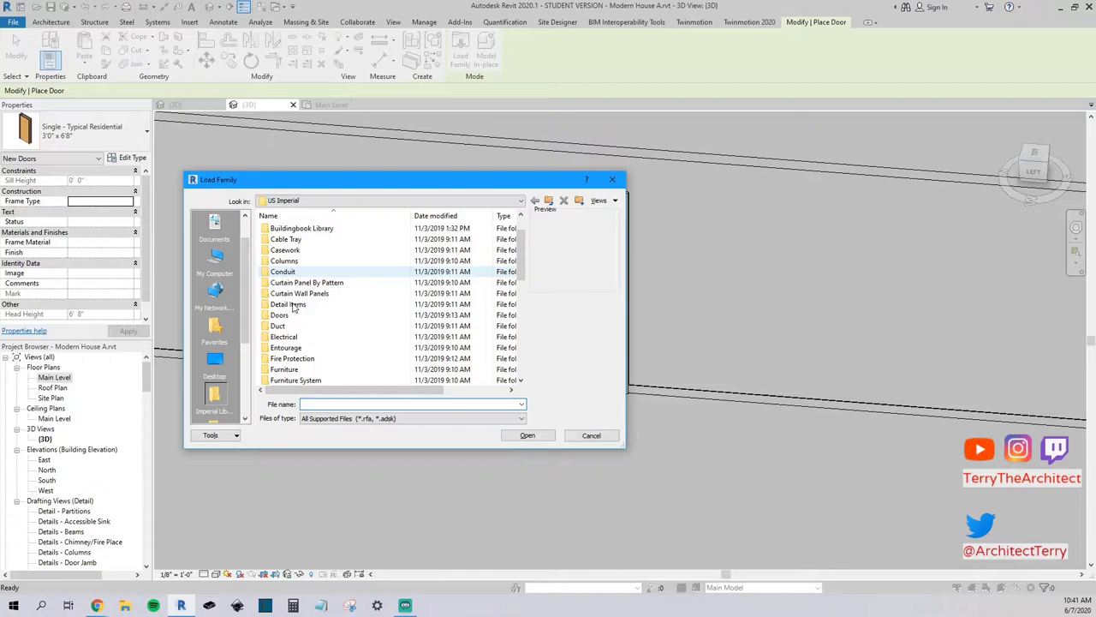
double_click(280, 316)
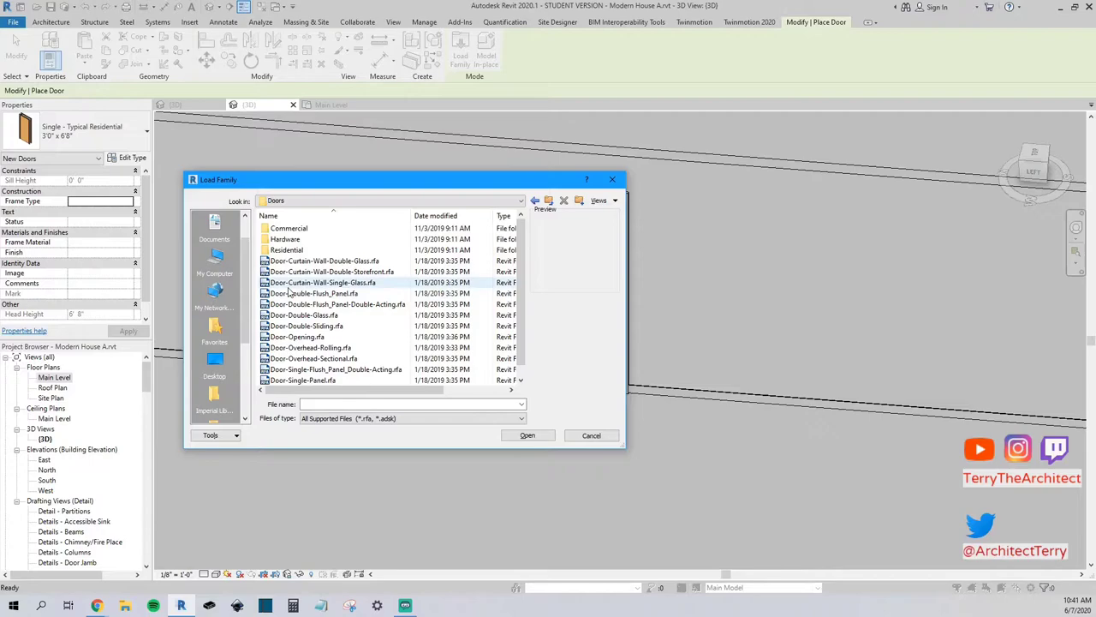
left_click(324, 261)
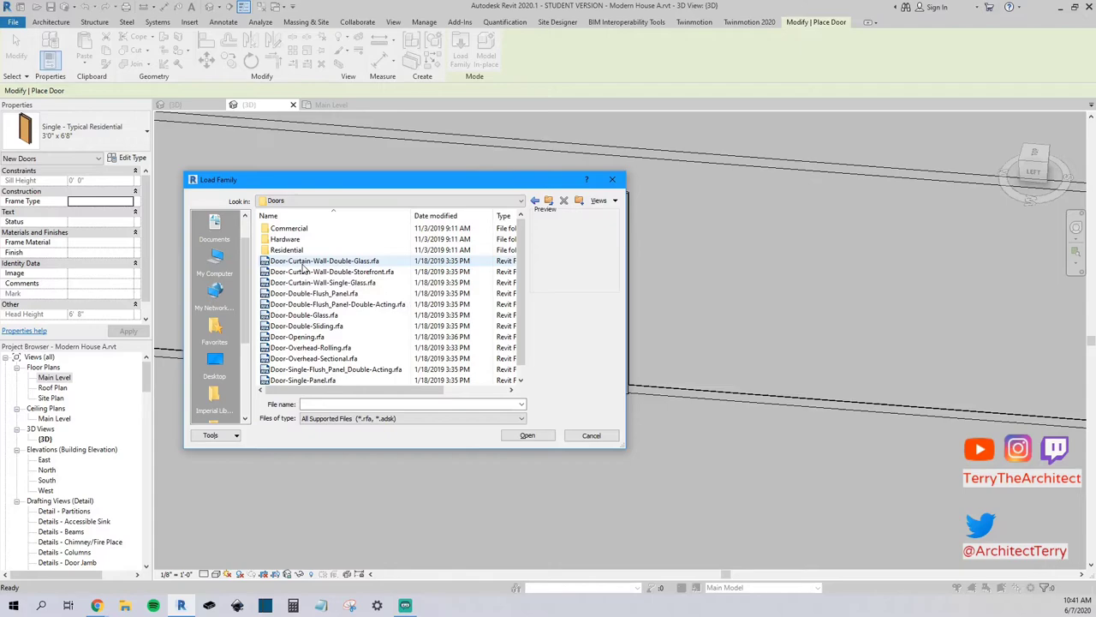
left_click(527, 435)
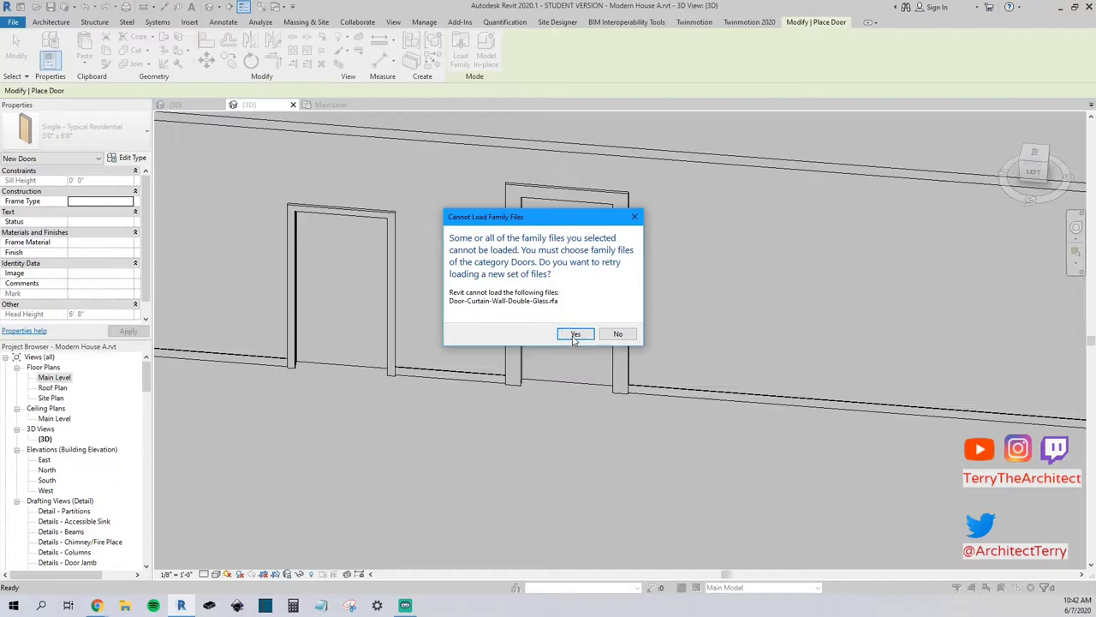
- Retry the Load Family dialog and preview a door file in the Doors library
left_click(576, 333)
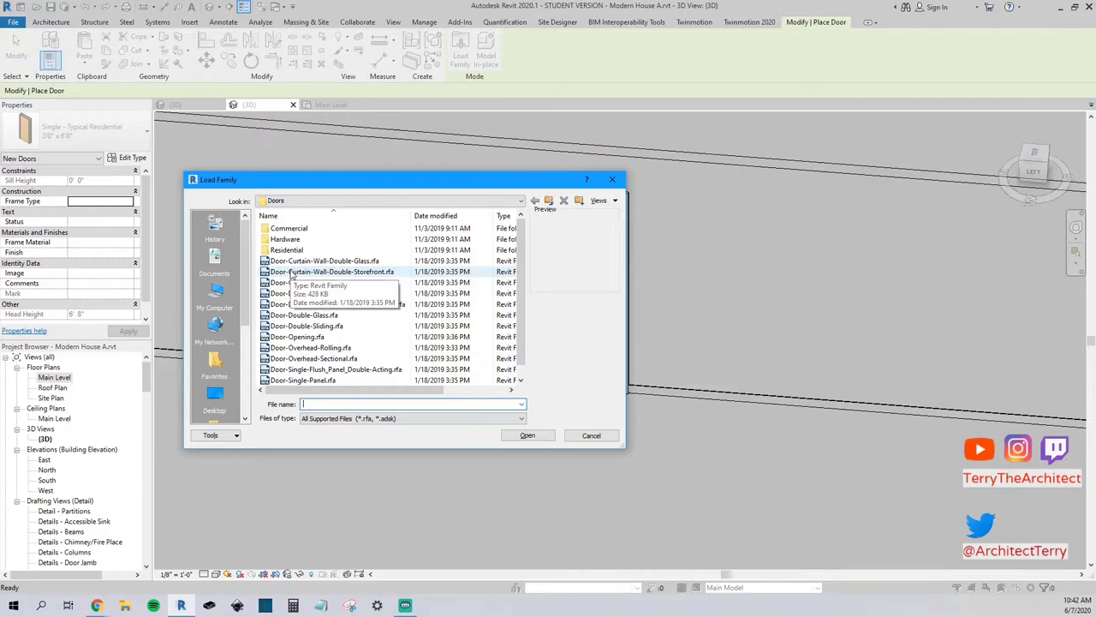
left_click(324, 261)
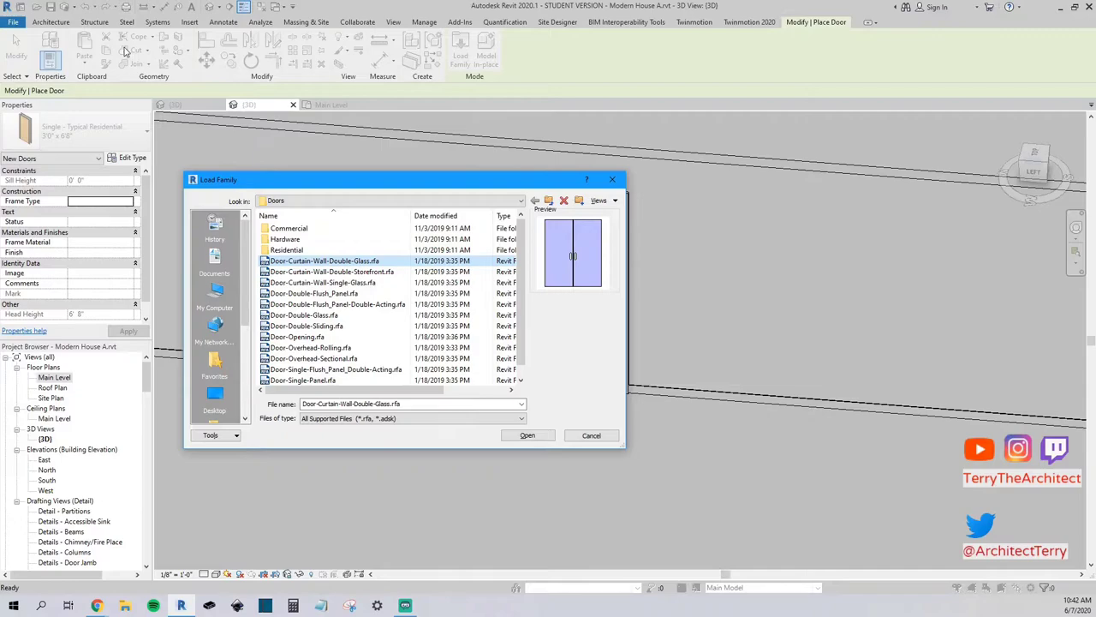
mouse_move(301, 164)
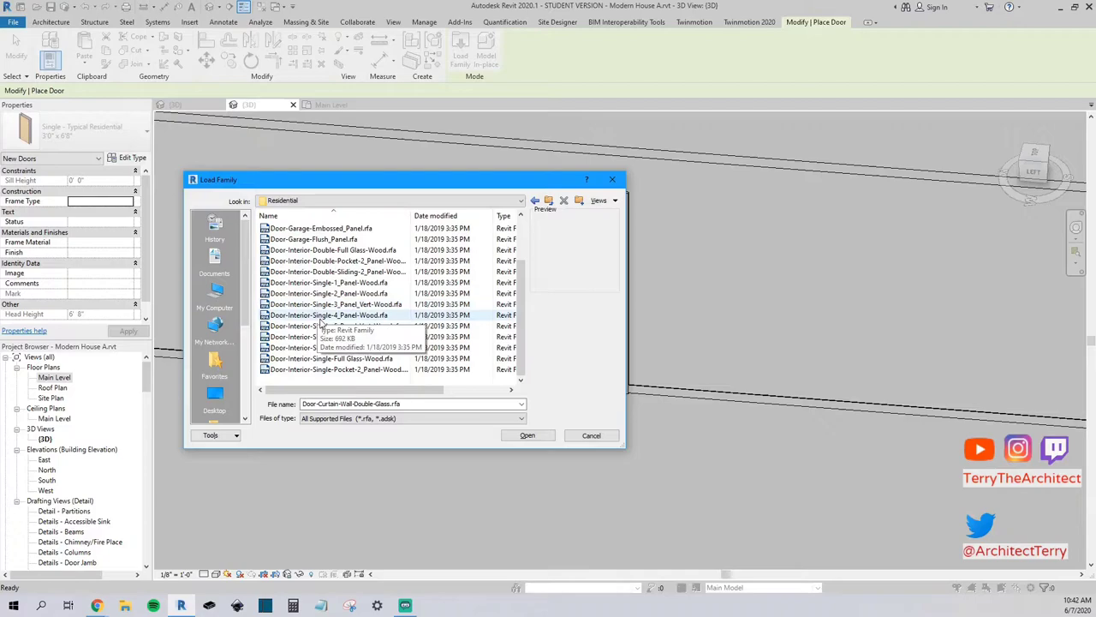
- Load the interior double two-panel wood door family and place a 72" x 96" door in the wall
left_click(322, 240)
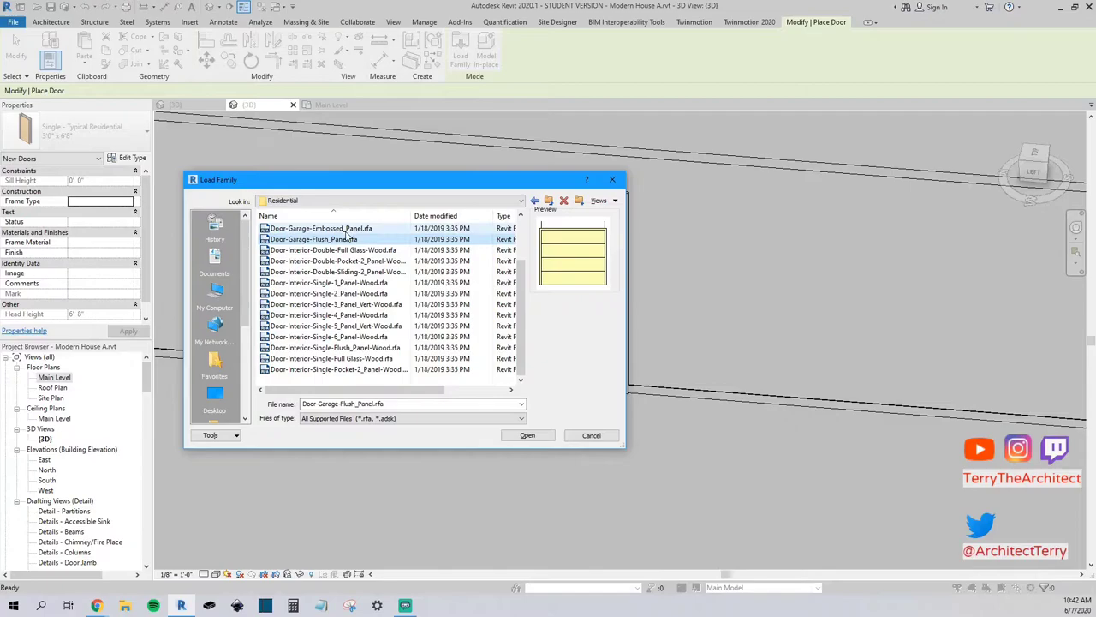
left_click(527, 435)
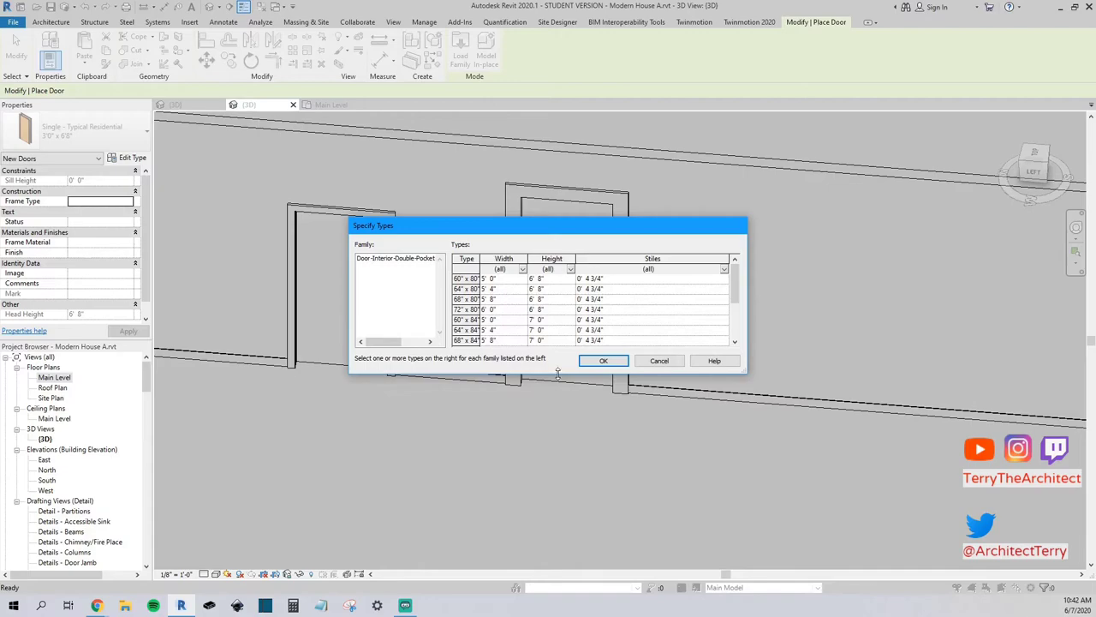
left_click(602, 360)
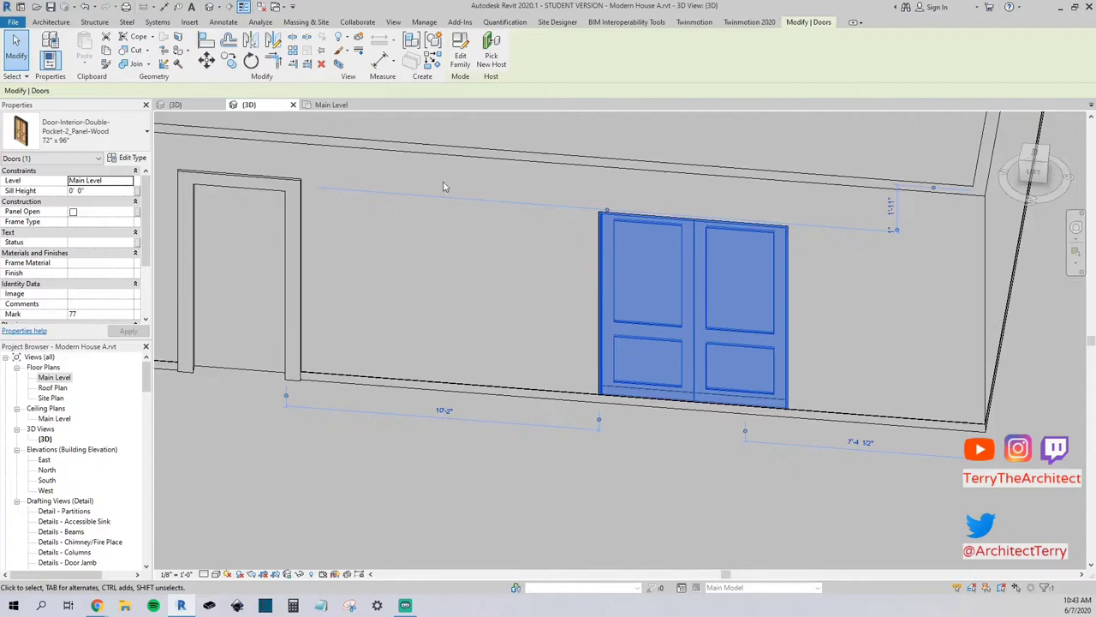
left_click(332, 105)
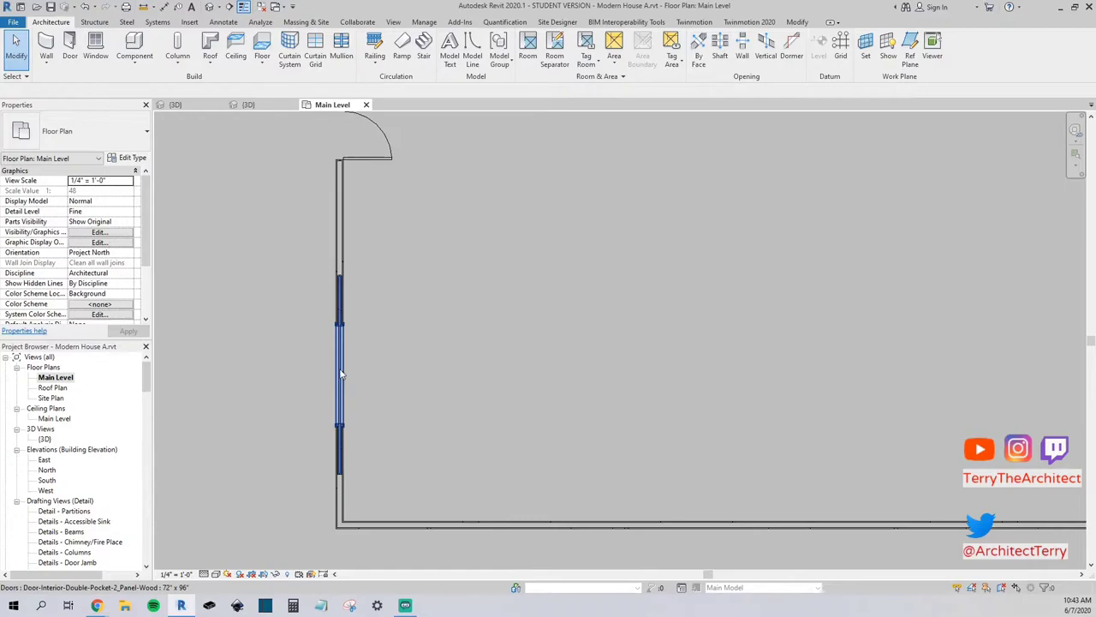
- Load the double sliding two-panel wood door family and place one in a wall
left_click(69, 48)
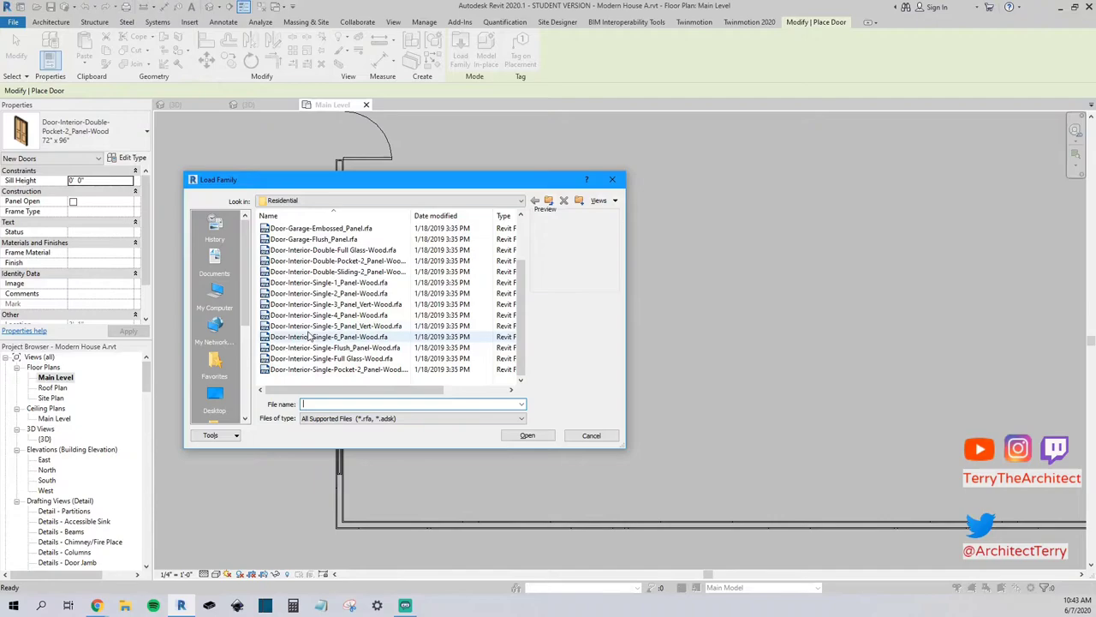
left_click(314, 293)
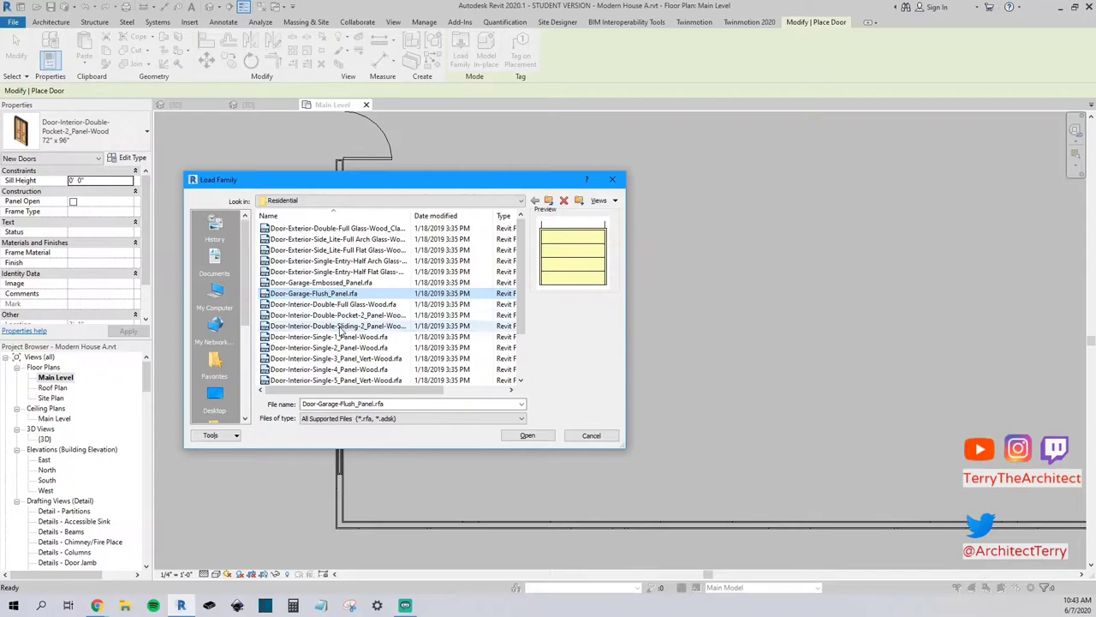
left_click(528, 435)
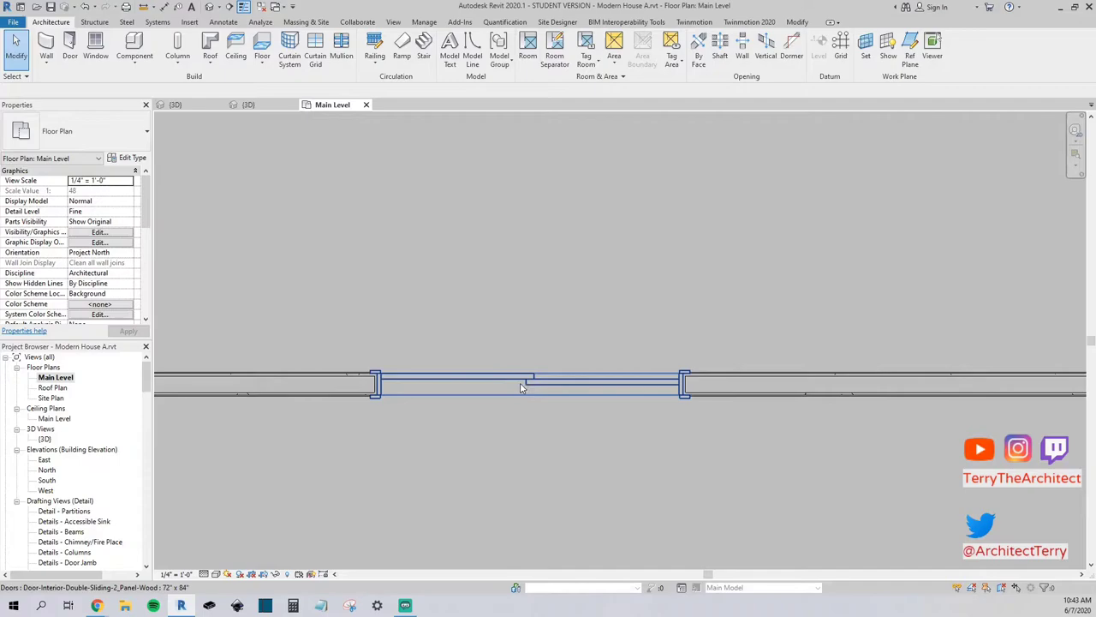
left_click(636, 459)
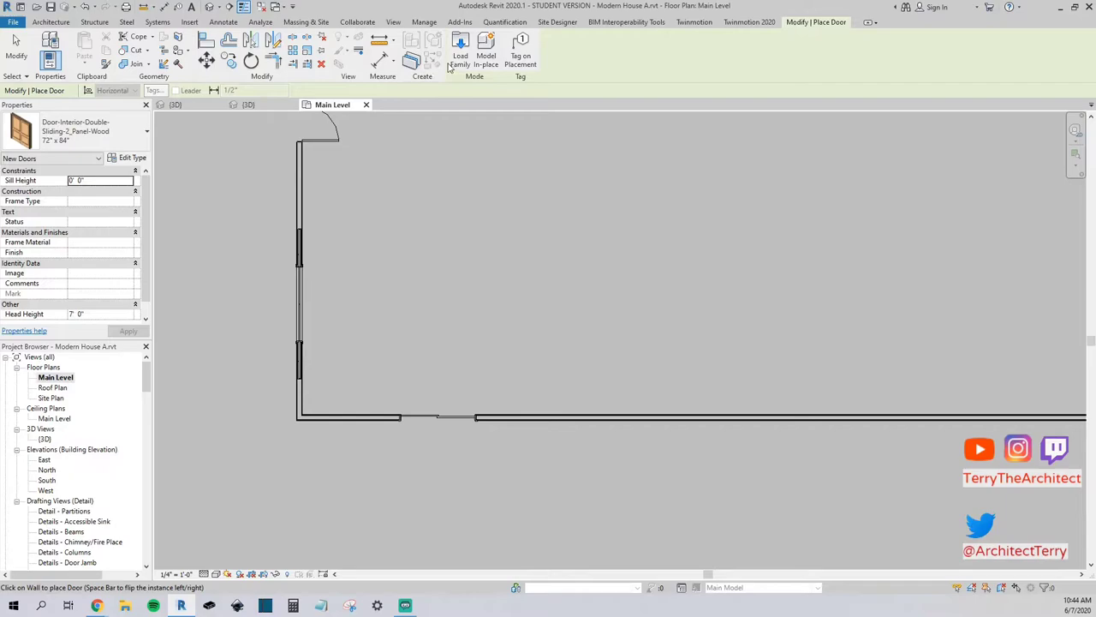
- Load the exterior double full-glass door, place it and show its sill in the 3D view
left_click(459, 51)
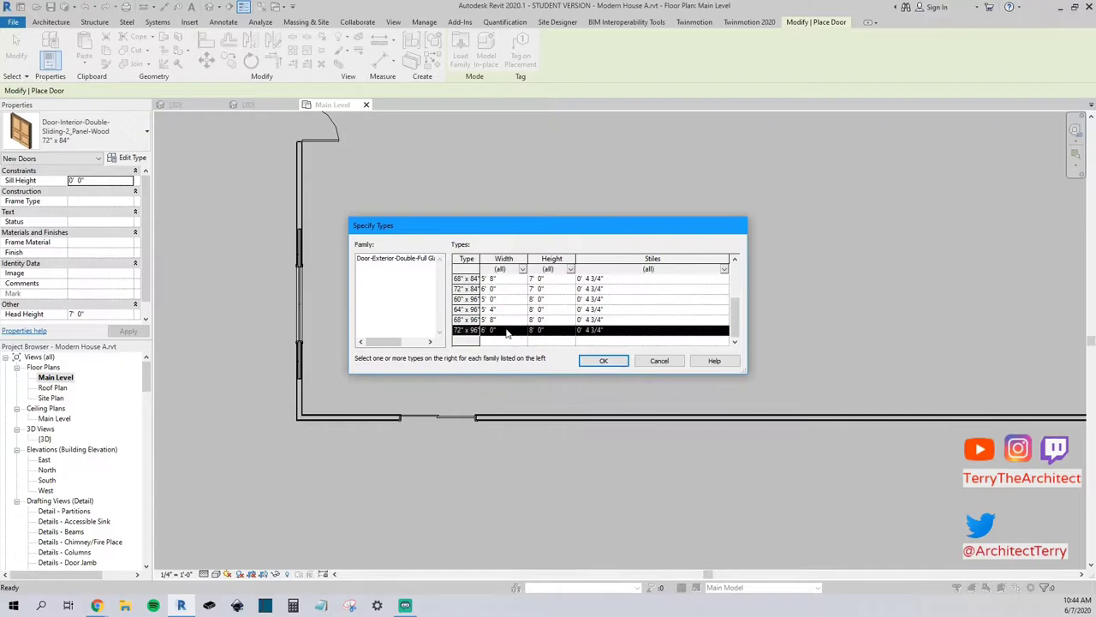
left_click(603, 360)
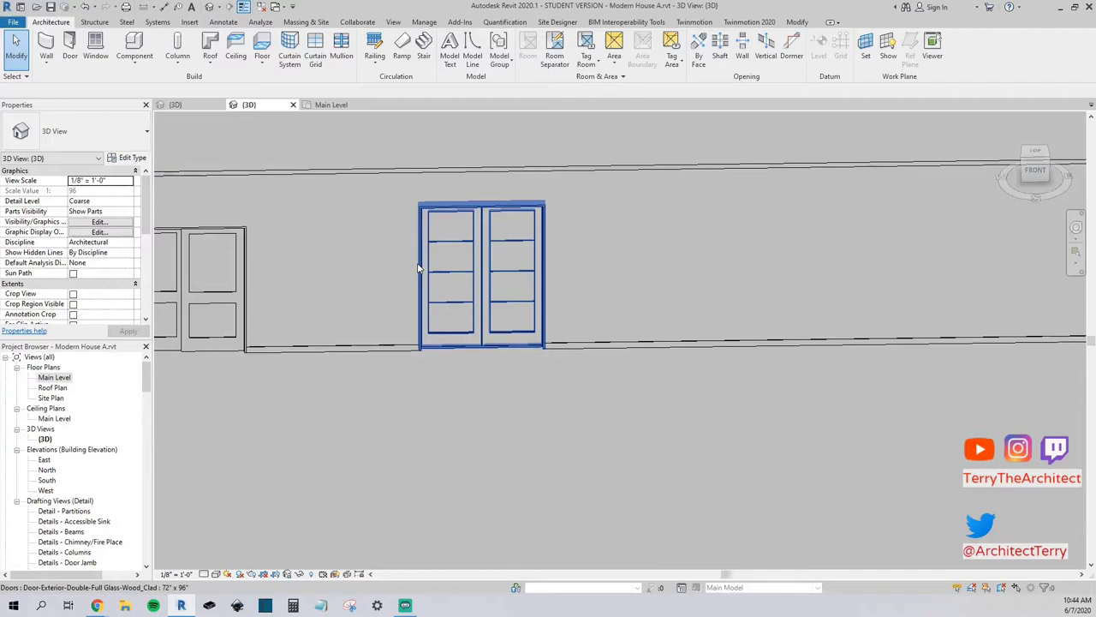
left_click(480, 274)
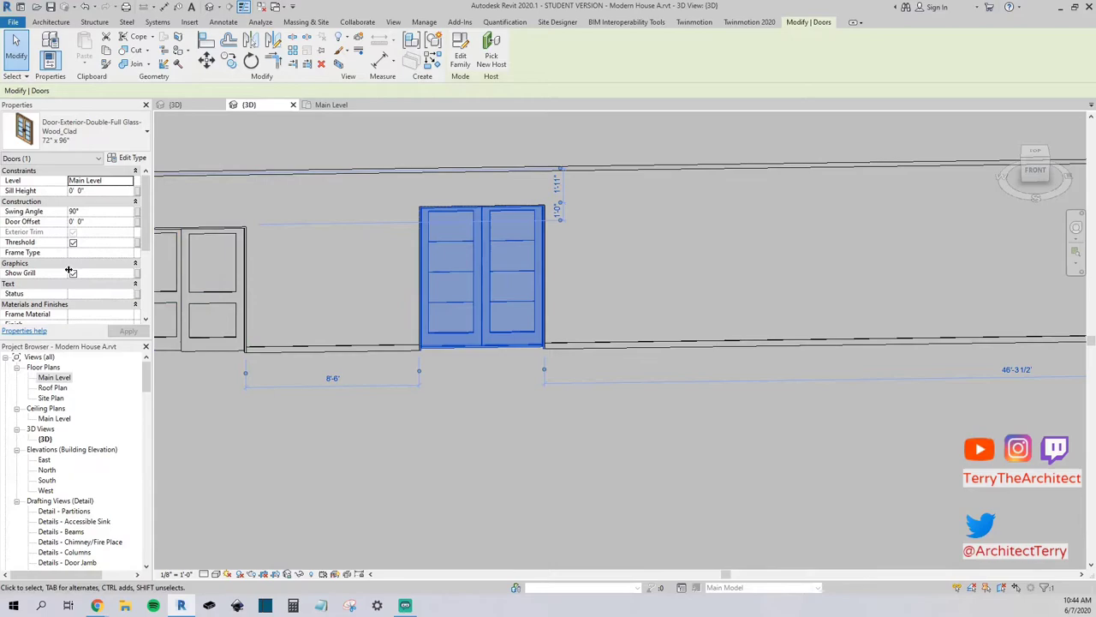
mouse_move(476, 274)
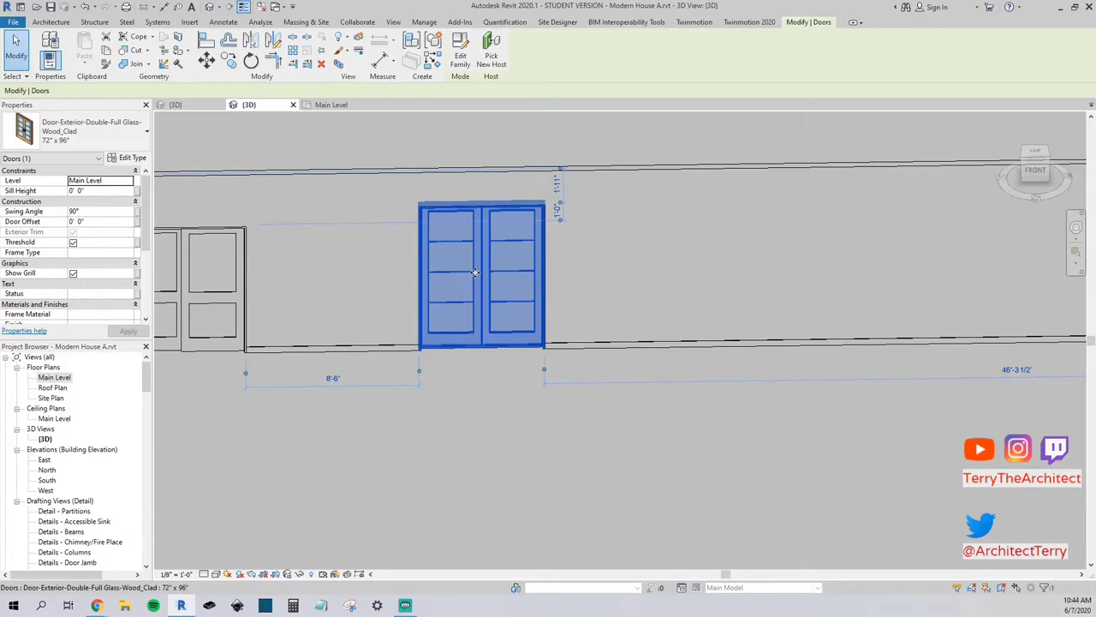
left_click(418, 439)
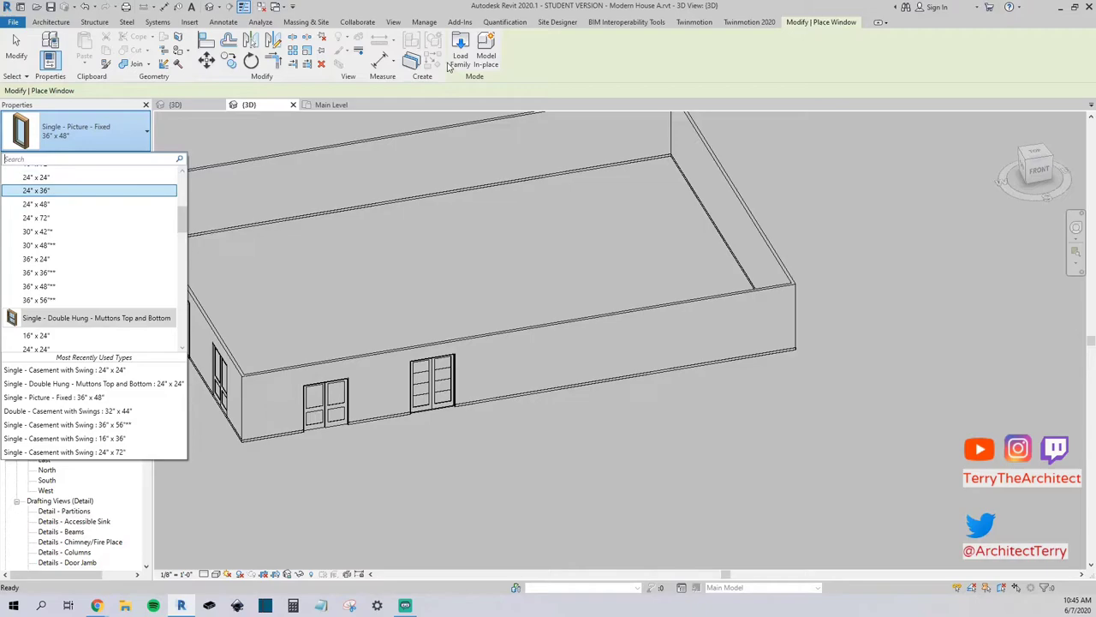
- Load Window-Double-Hung-Arch-Head.rfa and place the arched window in the front wall
left_click(459, 52)
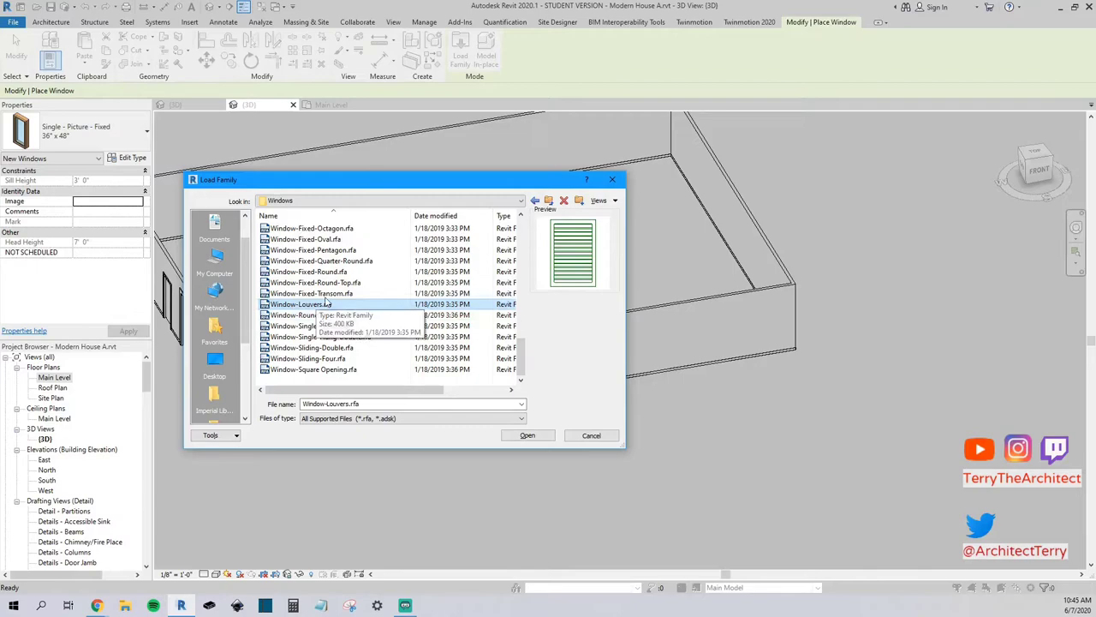
left_click(320, 335)
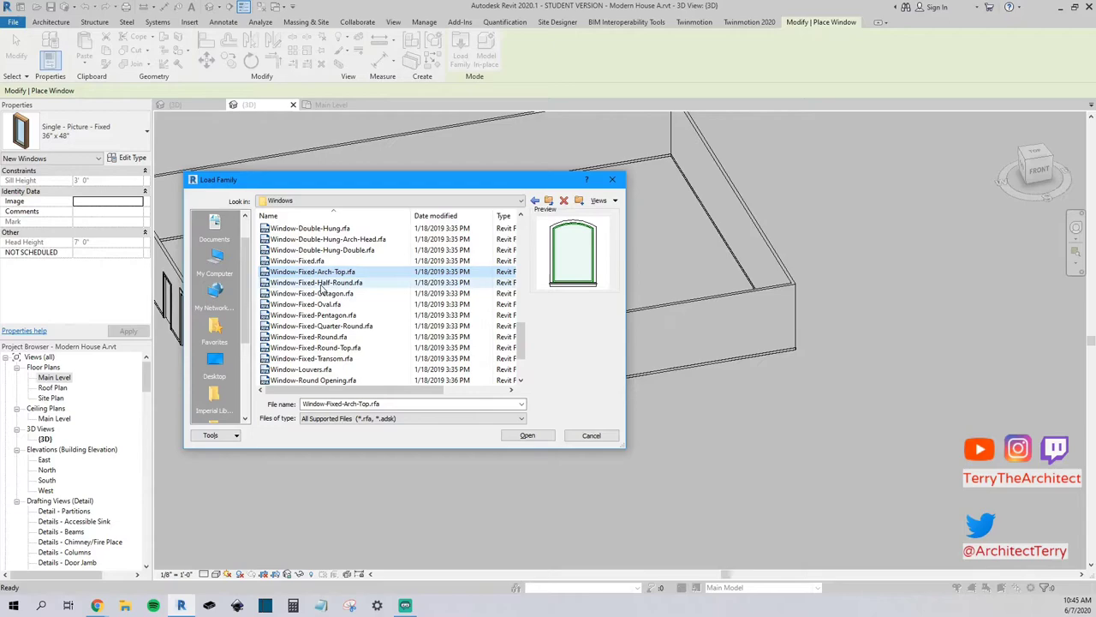
left_click(327, 240)
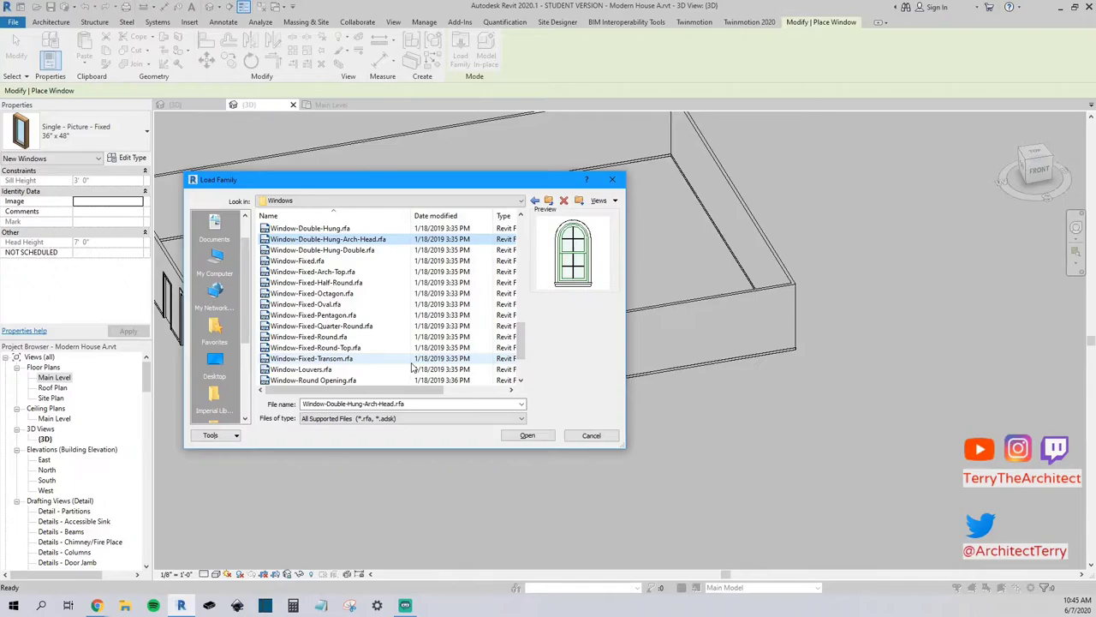
left_click(528, 435)
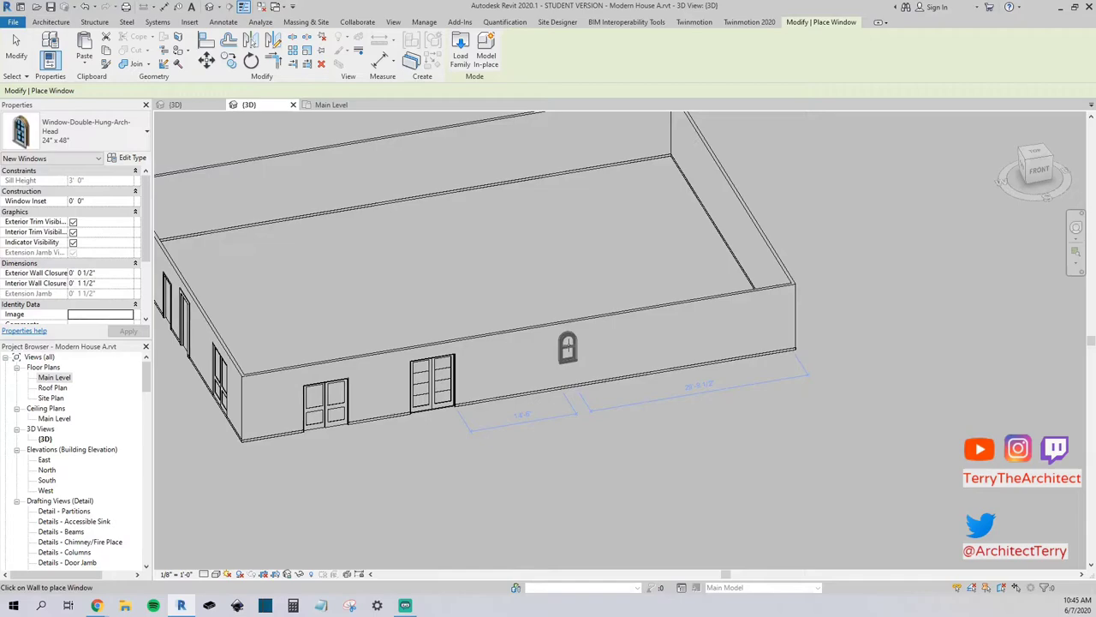
left_click(568, 346)
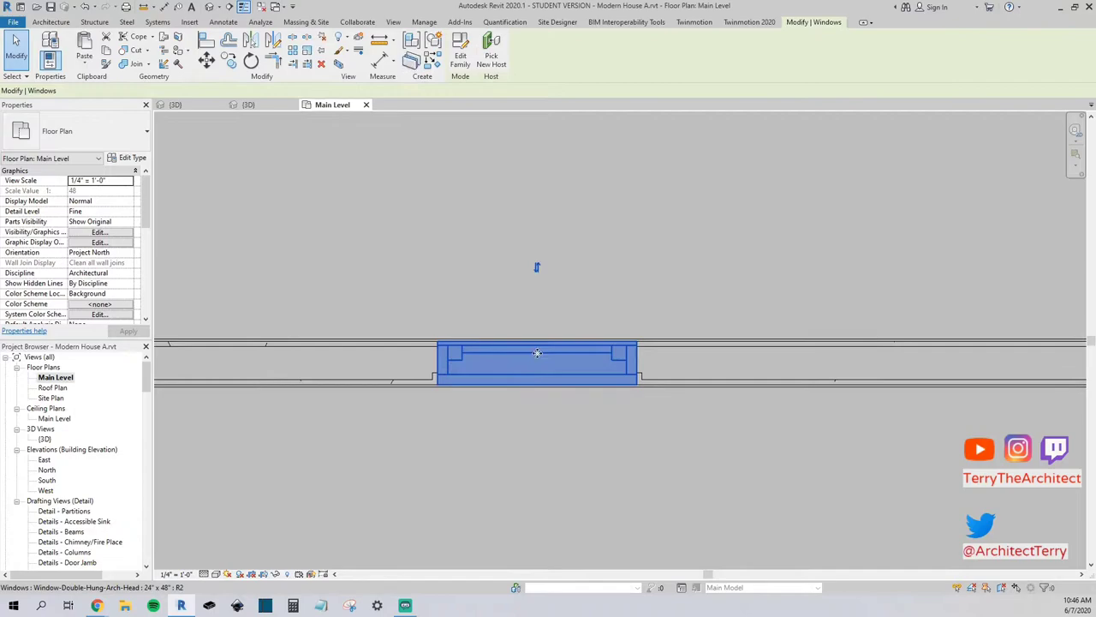
- Set the arched window's Sill Height to 4' 0" and review its type parameters
left_click(538, 363)
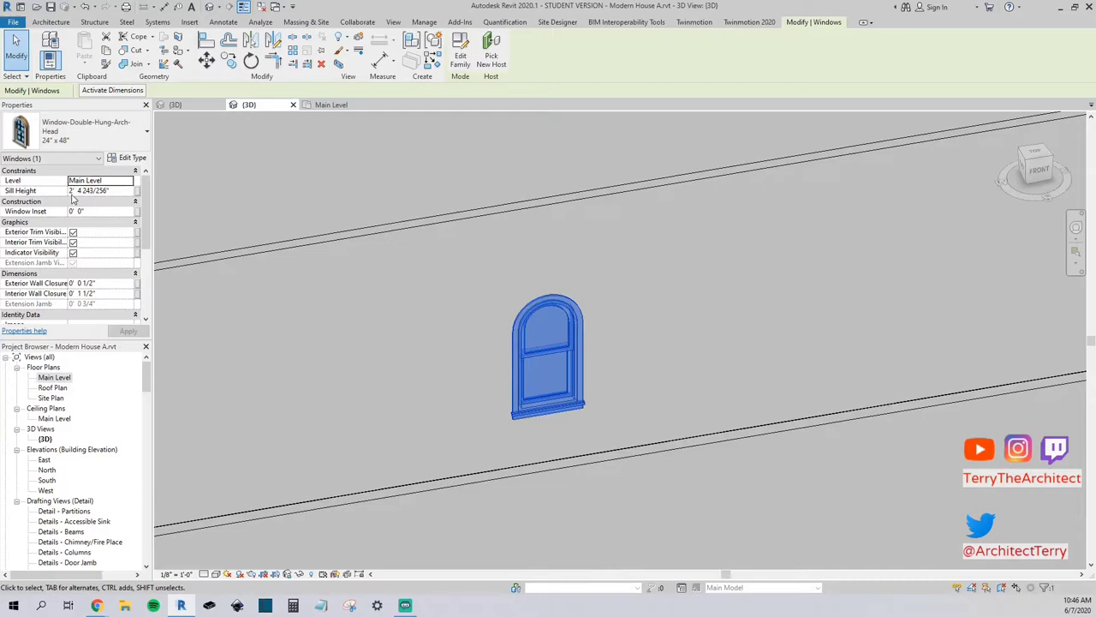
type("4' 0\"")
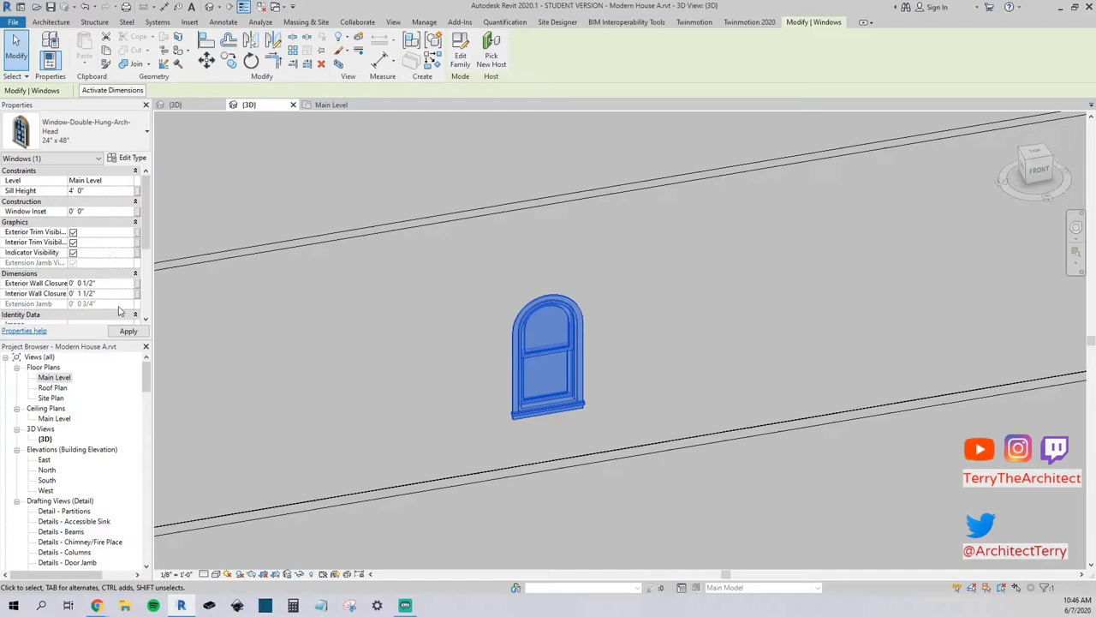
left_click(131, 157)
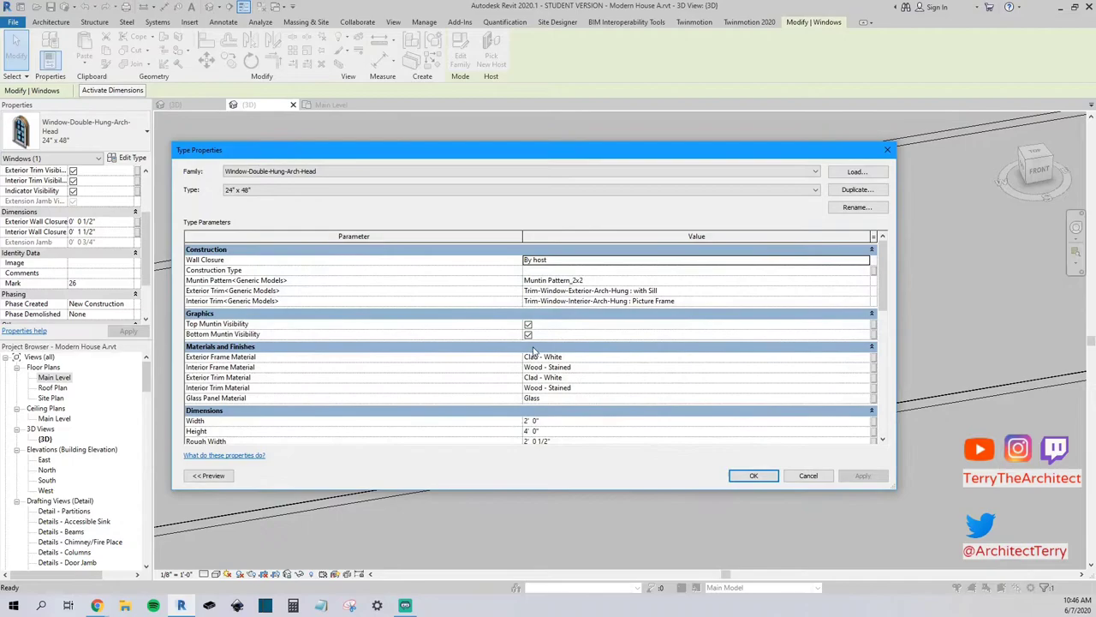
scroll("down", 3)
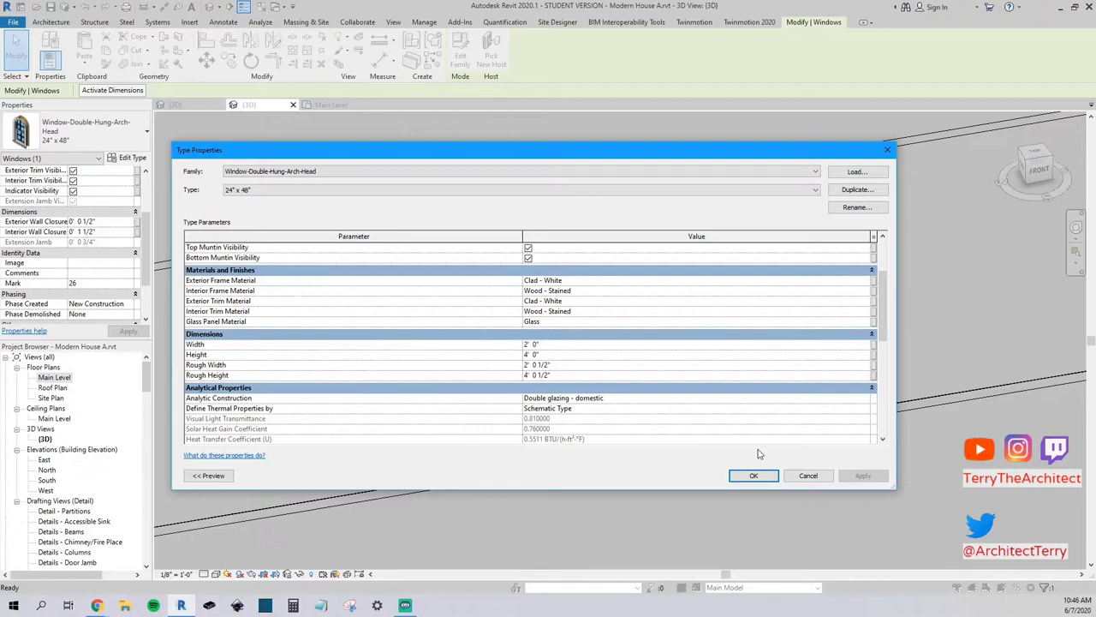
left_click(754, 477)
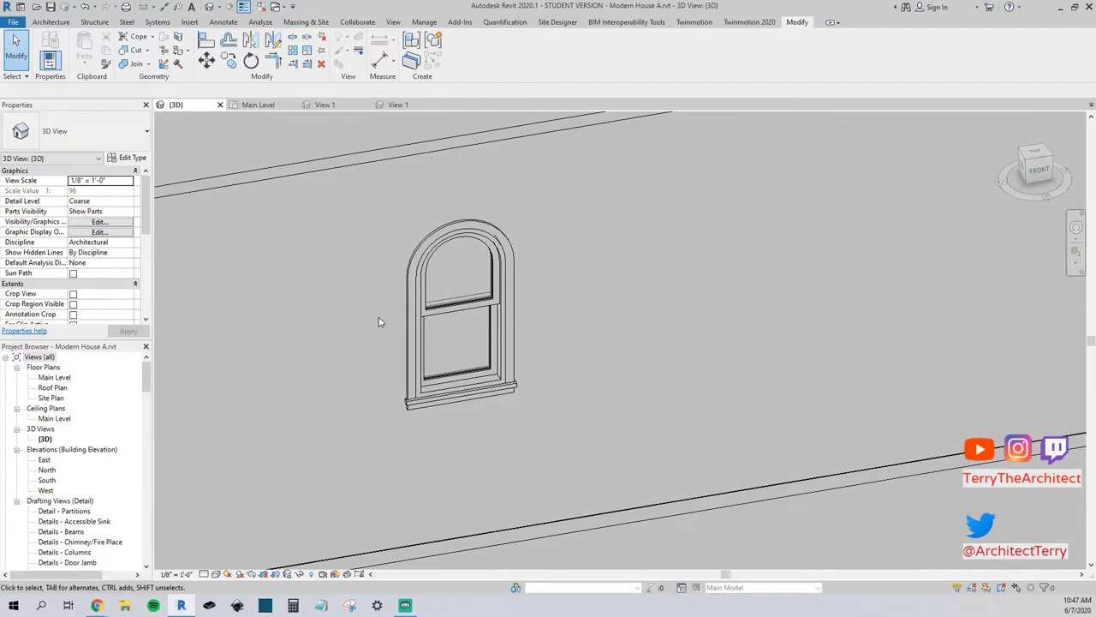
- Start a Model In-Place component and accept its default name
left_click(134, 43)
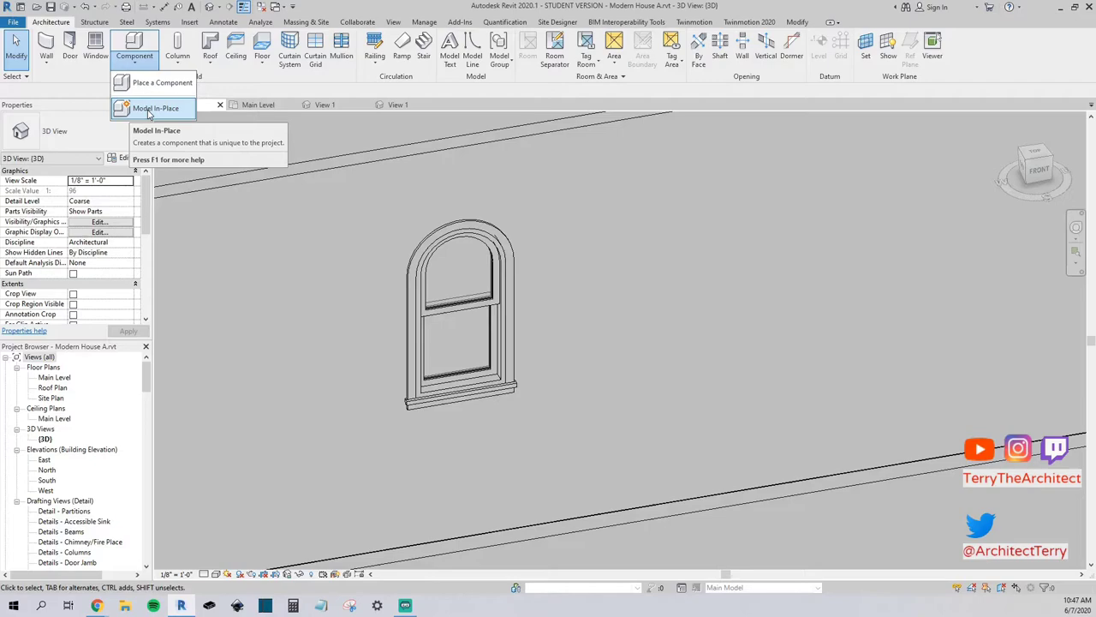
left_click(156, 107)
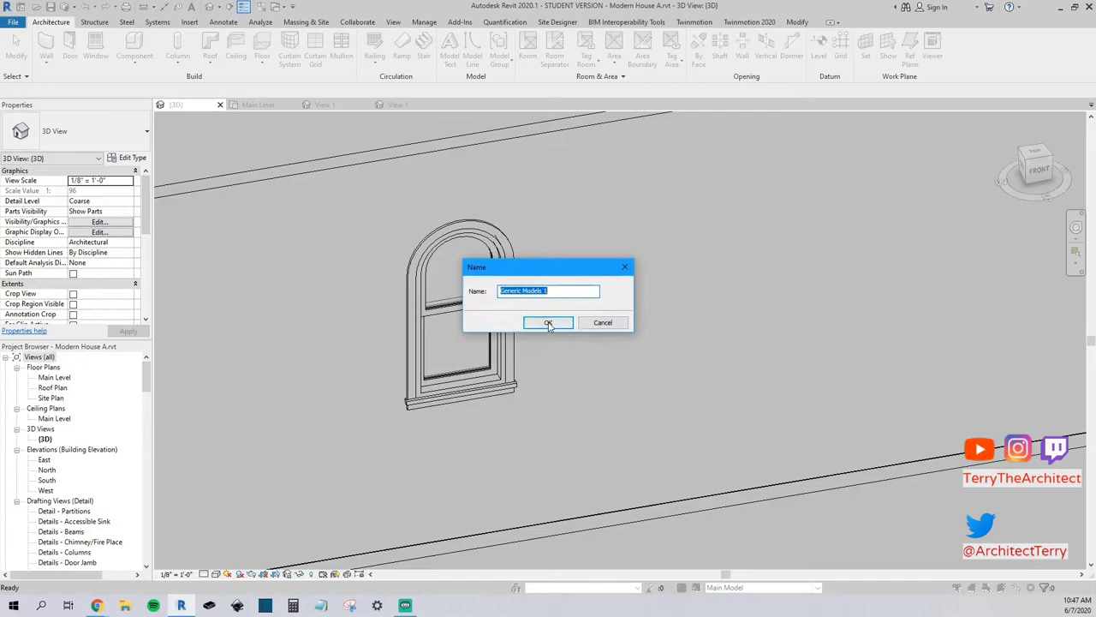
left_click(548, 322)
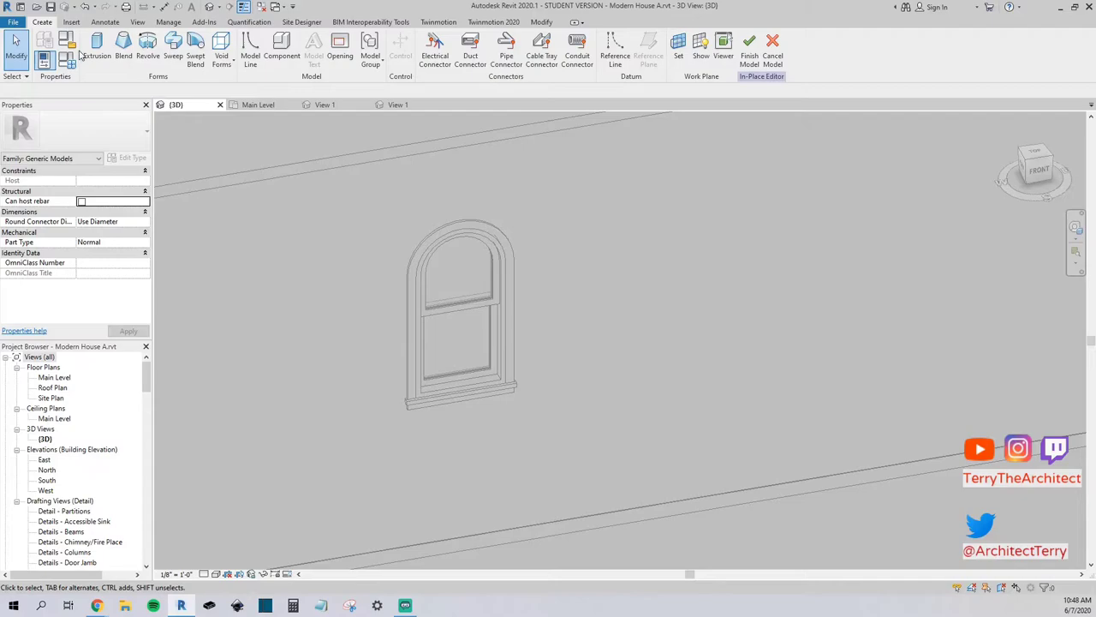
- Begin an extrusion form and bring up the window family in its 3D view
left_click(96, 48)
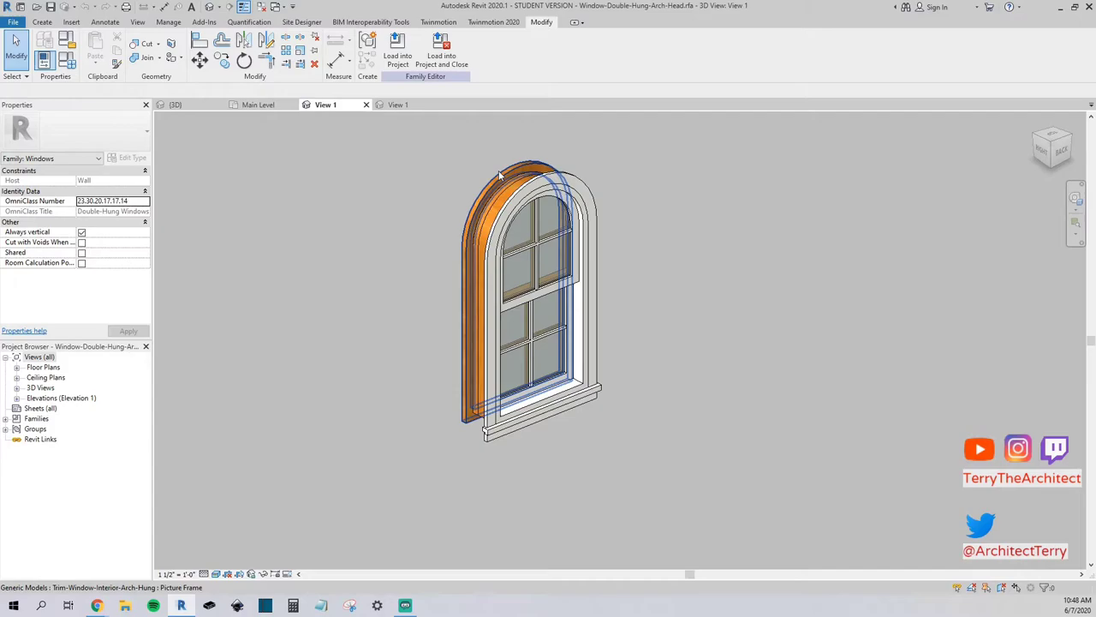
left_click(380, 190)
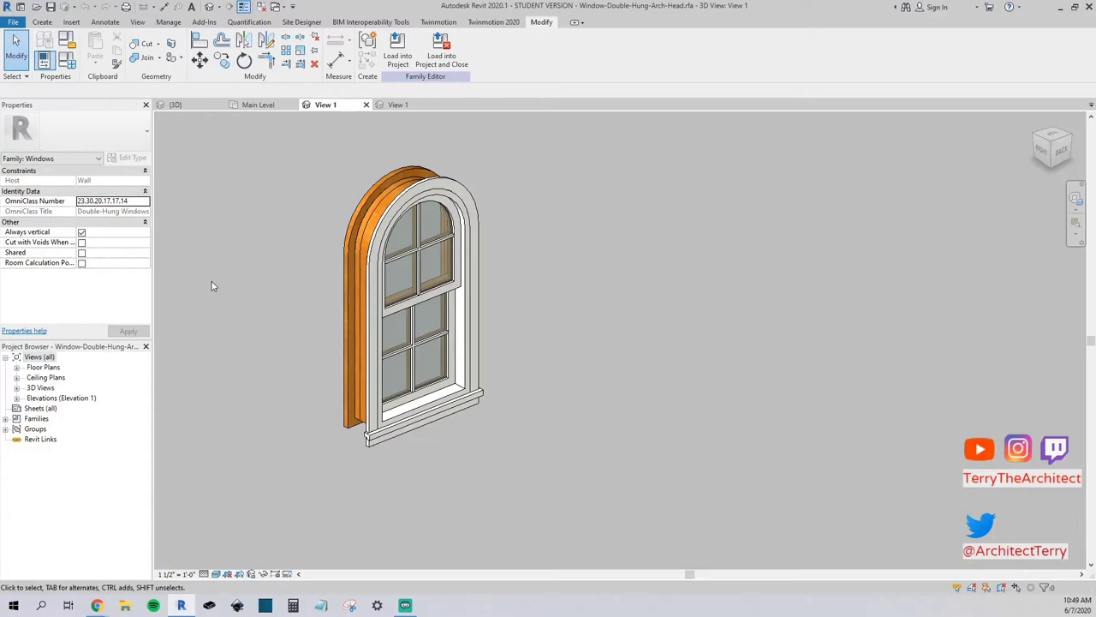
left_click(42, 367)
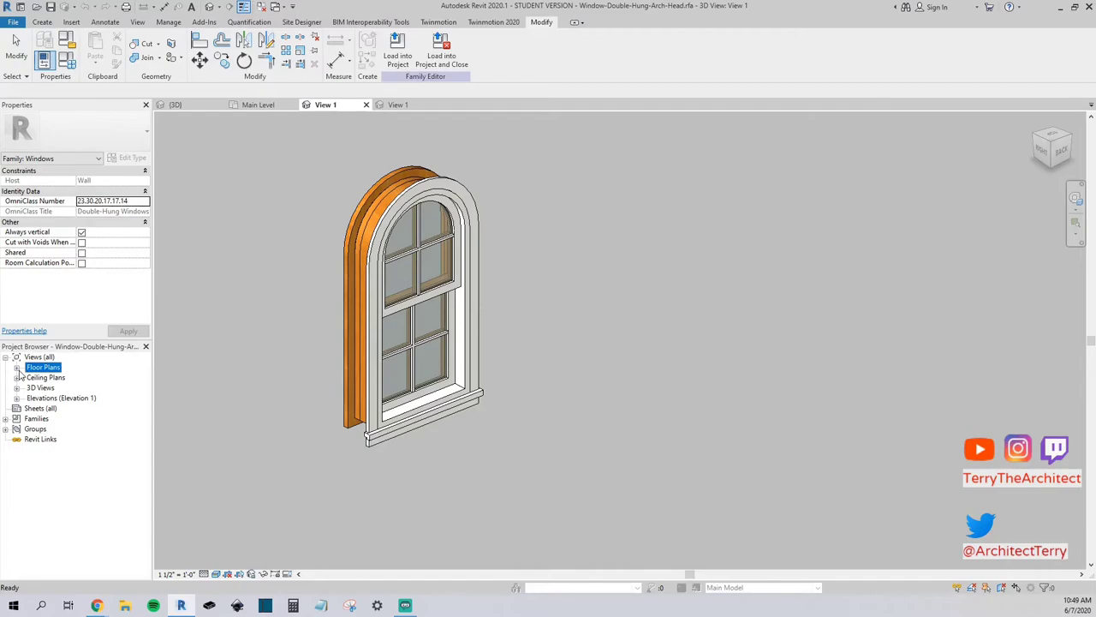
- Review the family's Ref. Level plan dimensions, then return to the house's Main Level plan
left_click(17, 366)
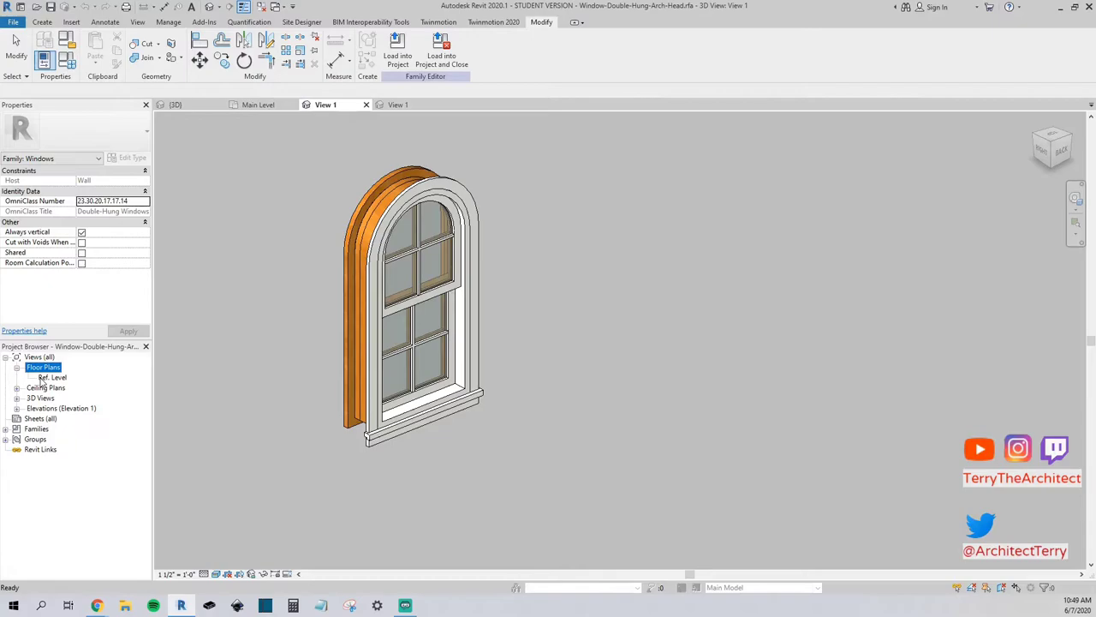
double_click(53, 377)
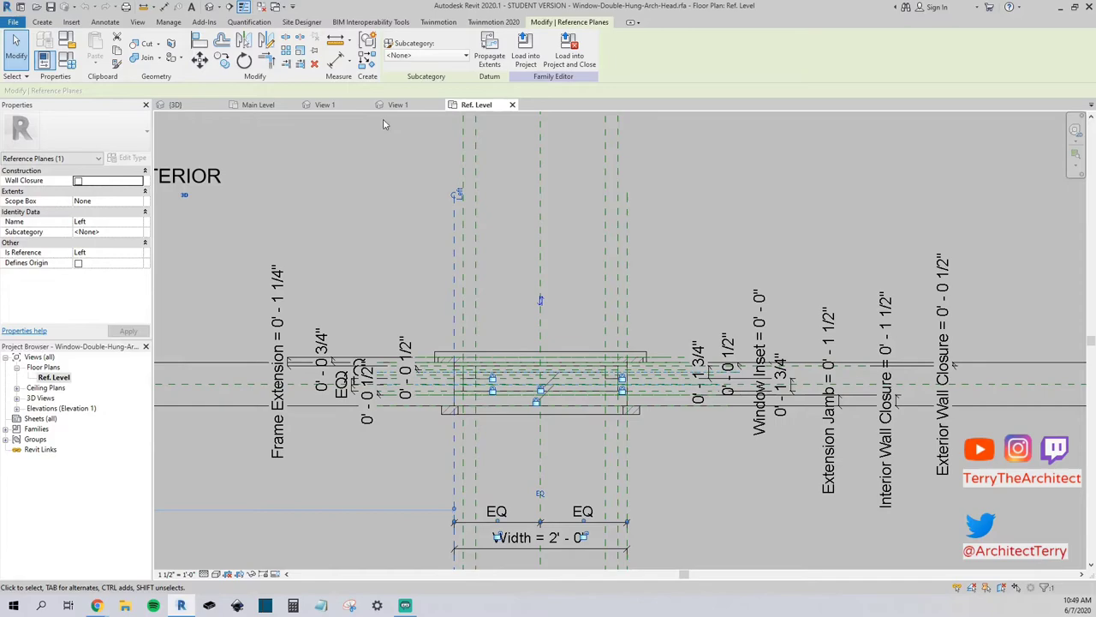
left_click(168, 20)
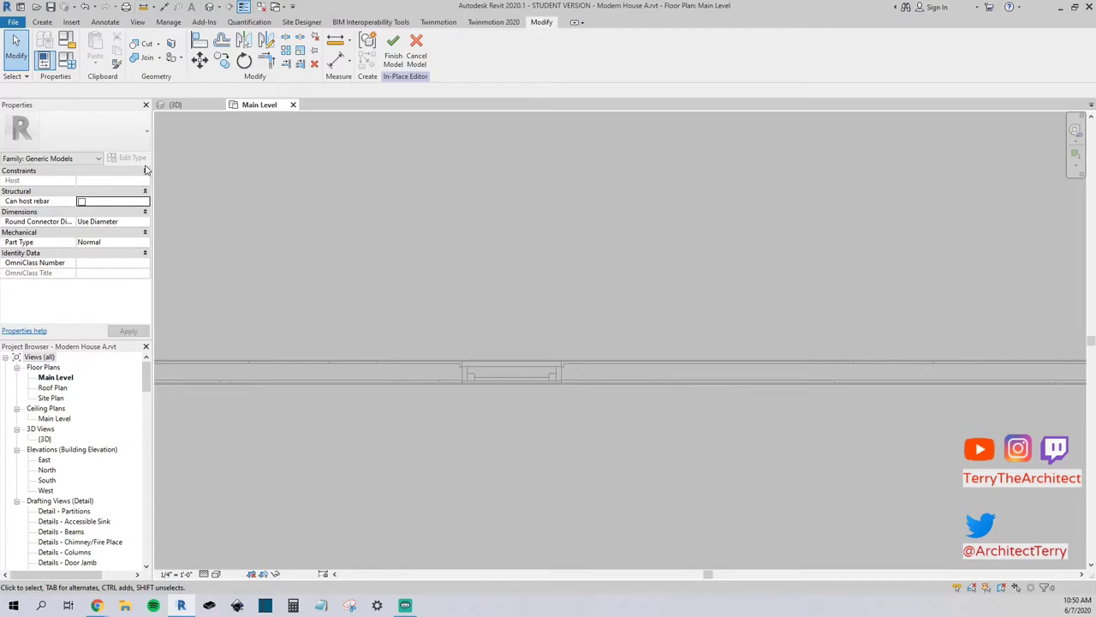
mouse_move(250, 229)
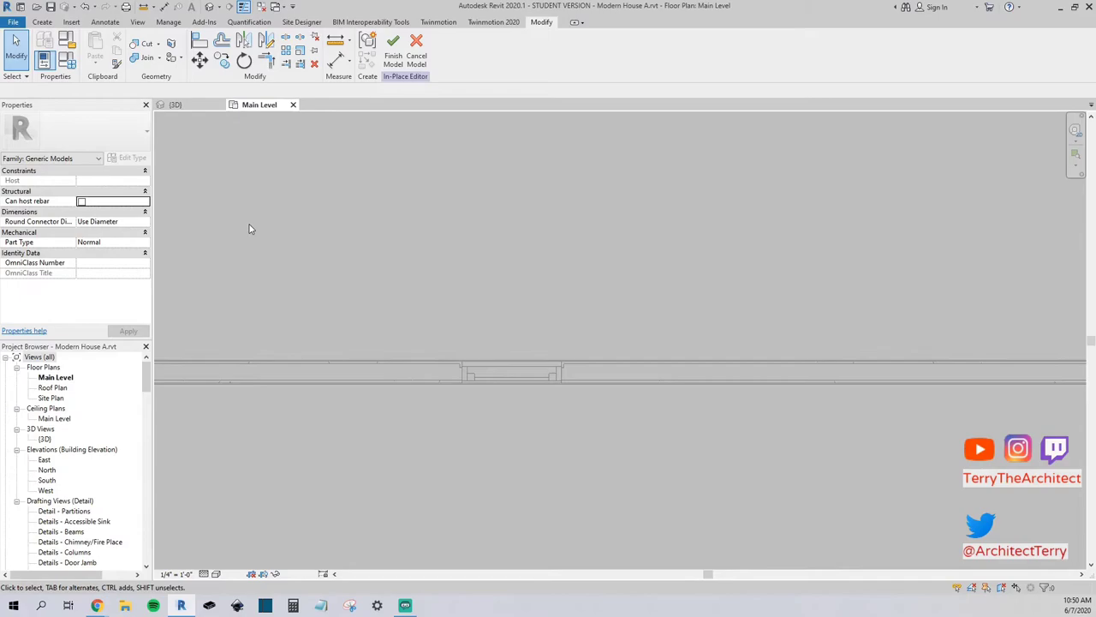
- Finish the in-place model and show the wall in 3D with the double door deselected
left_click(394, 44)
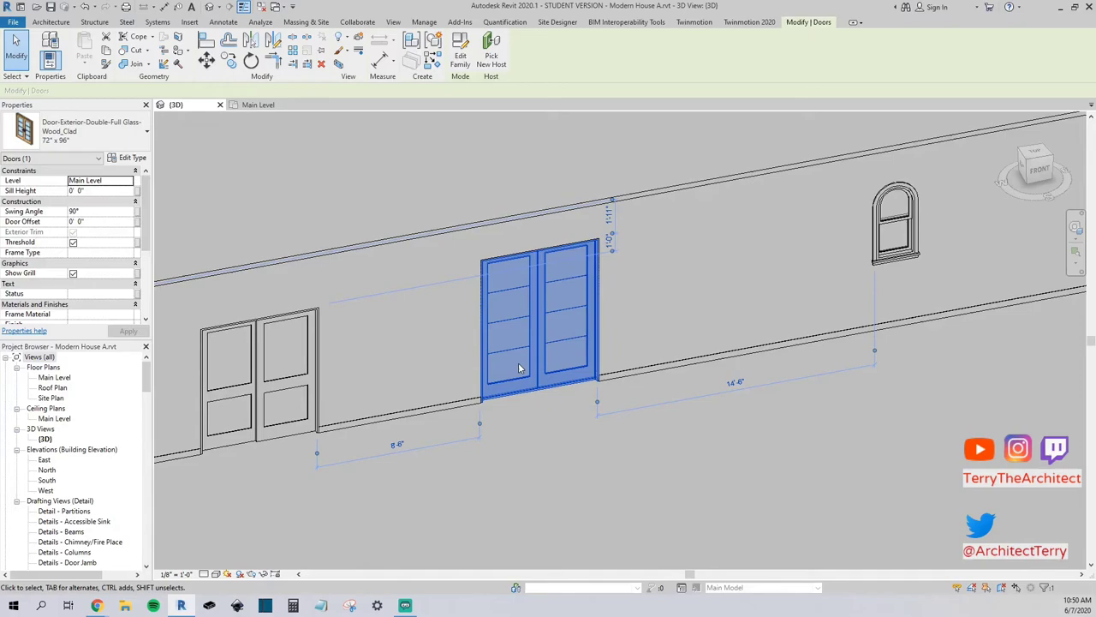
left_click(568, 202)
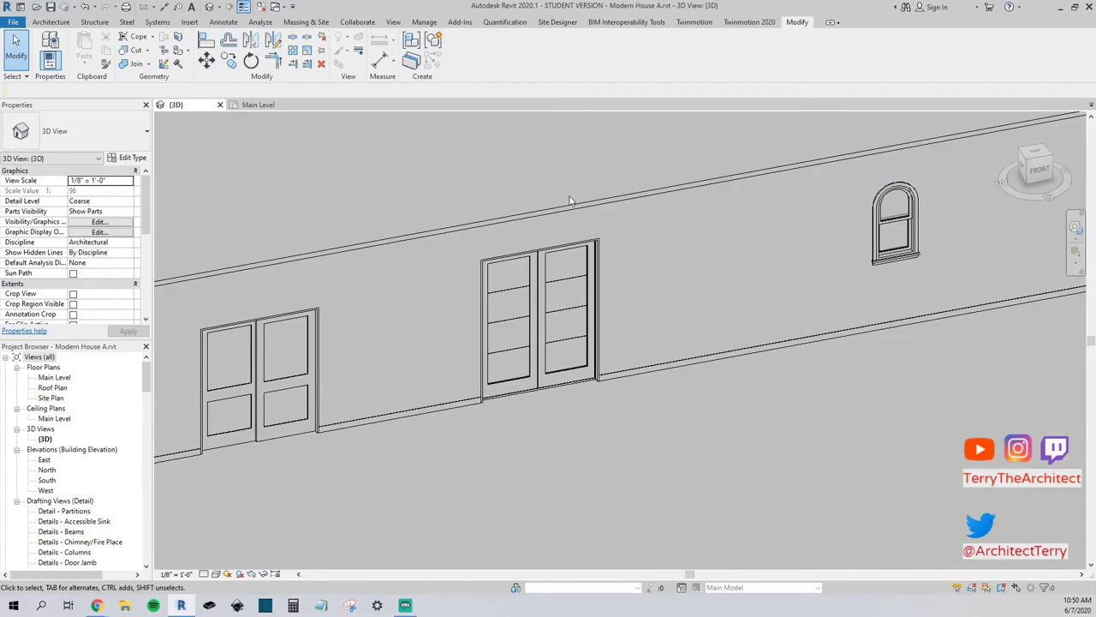
left_click(539, 316)
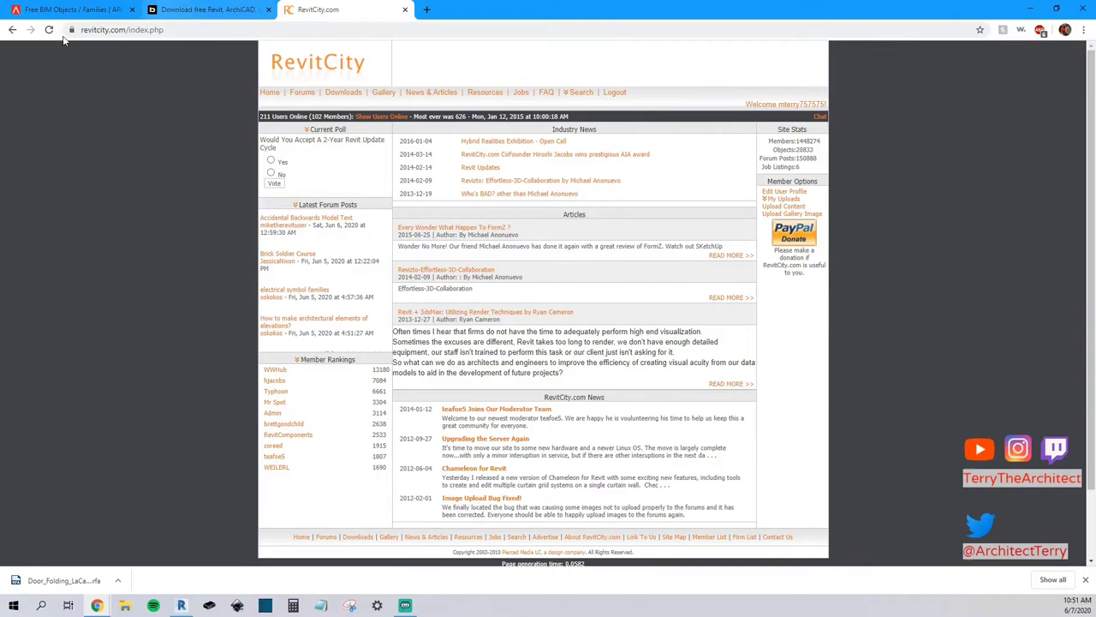
- Browse RevitCity's Downloads section through its category tree and recent uploads
left_click(48, 29)
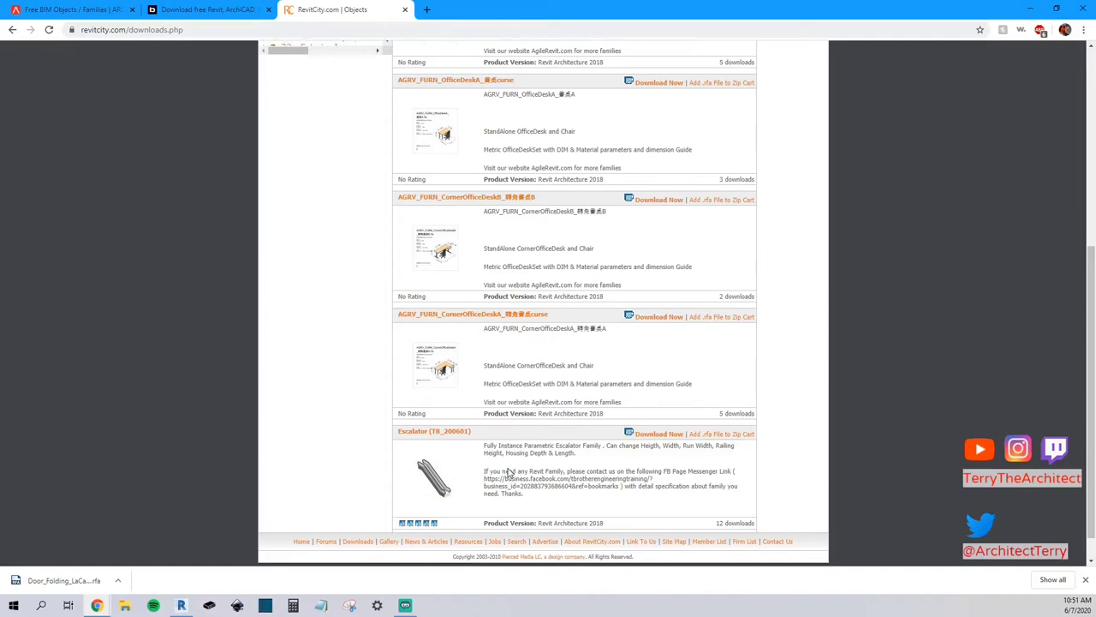
scroll("down", 3)
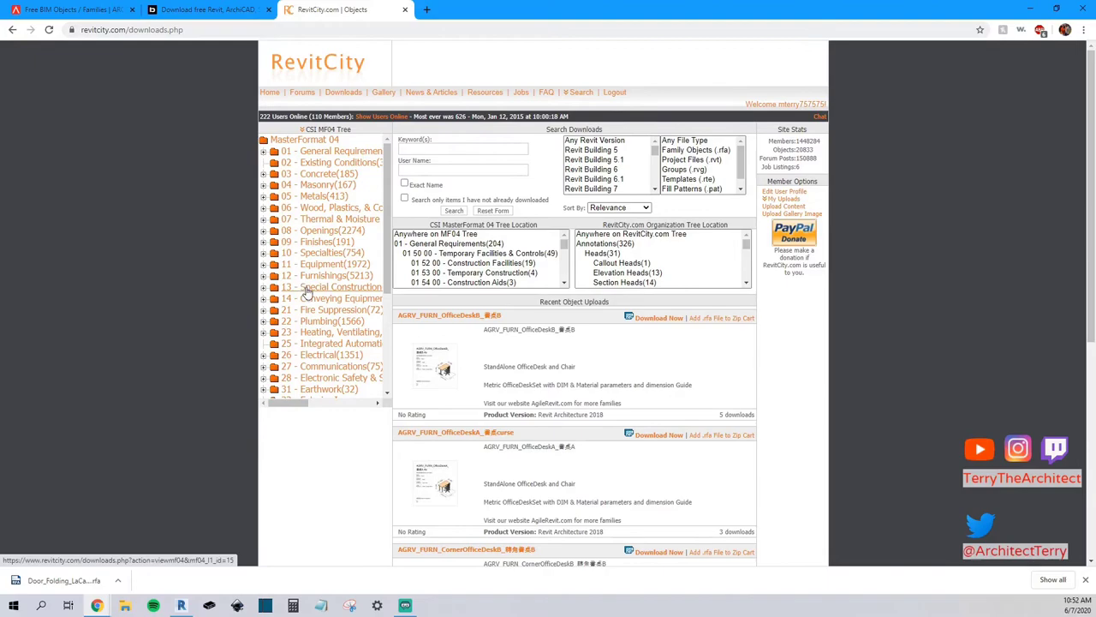
scroll("down", 3)
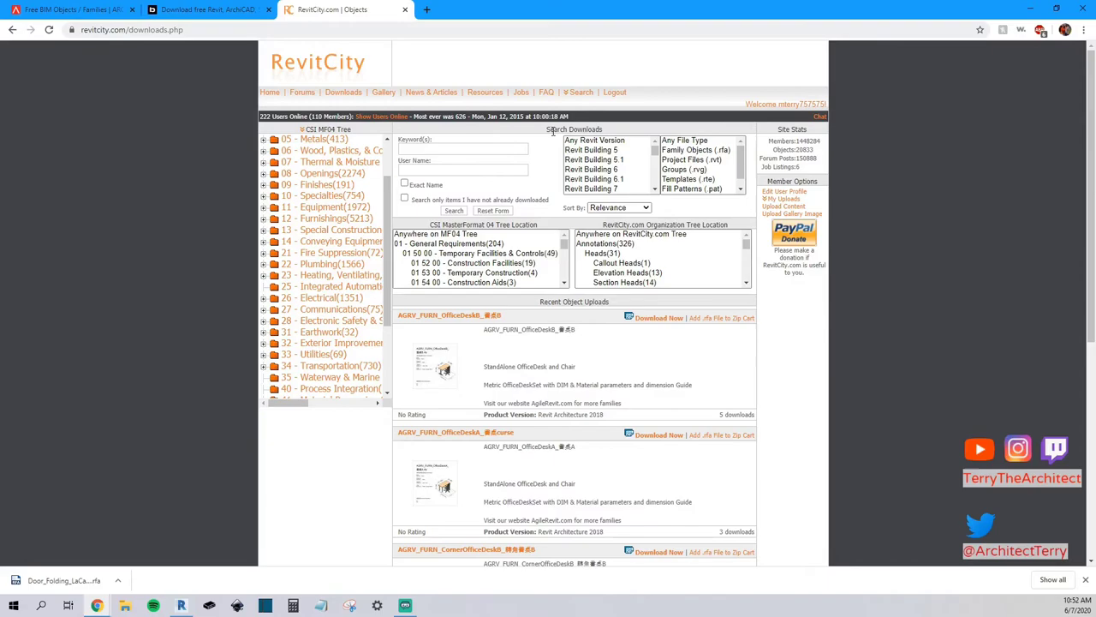
- Browse BIMobject's full list of object categories such as Construction and Doors
scroll("down", 3)
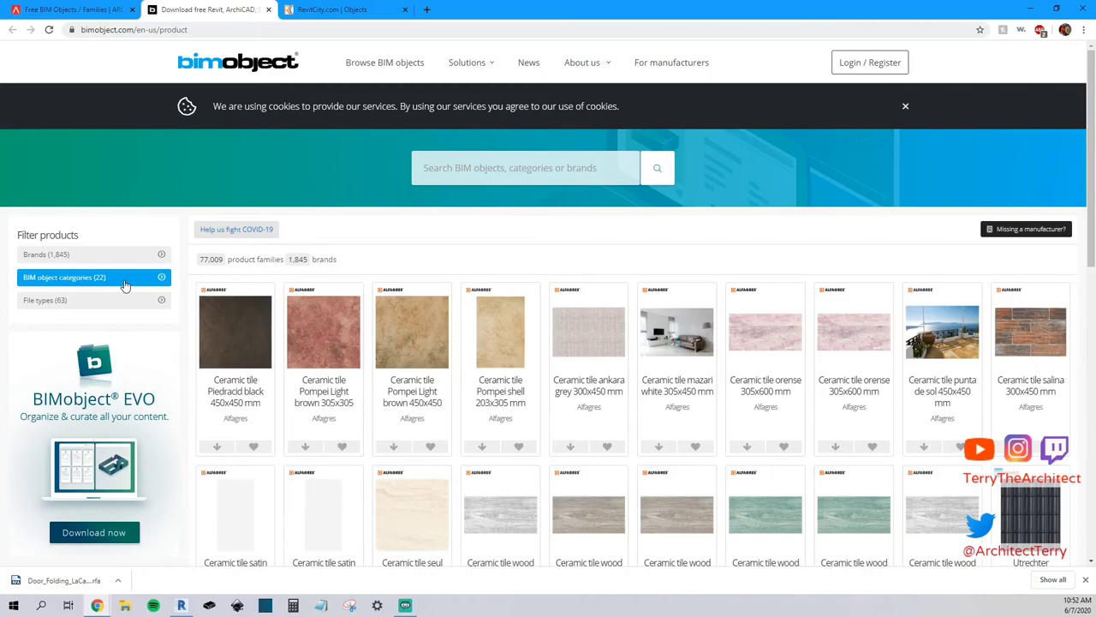
left_click(65, 278)
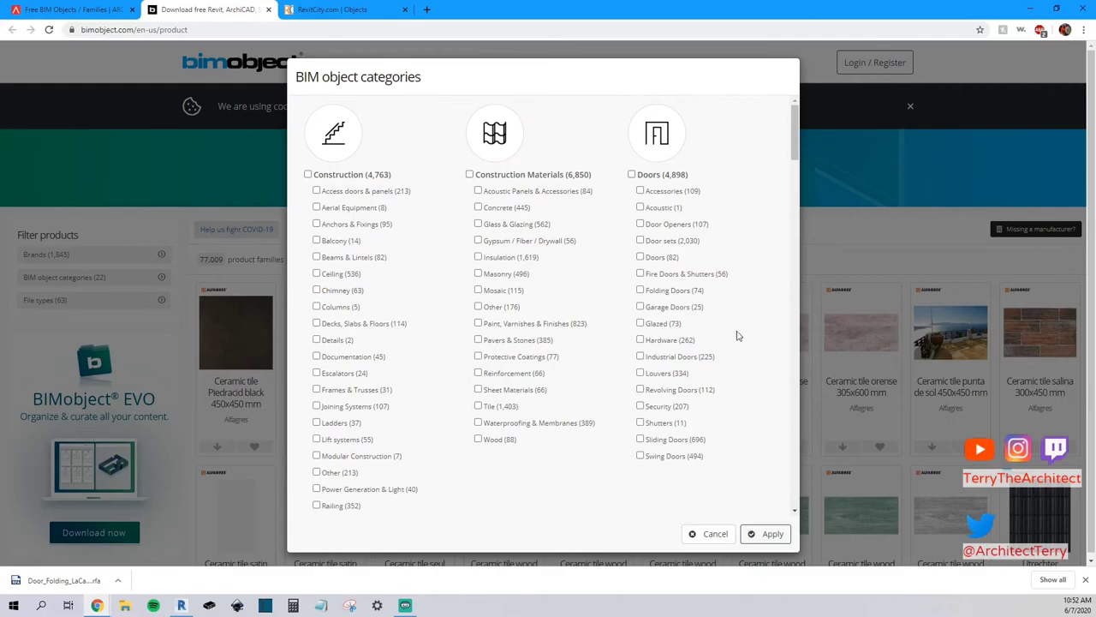
mouse_move(682, 174)
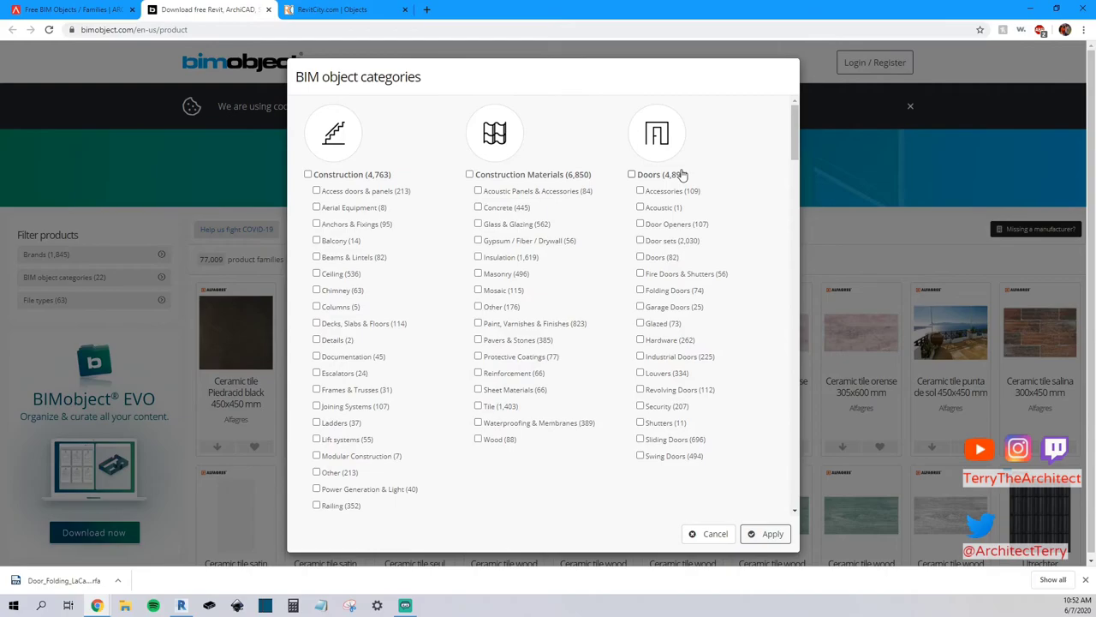
scroll("down", 3)
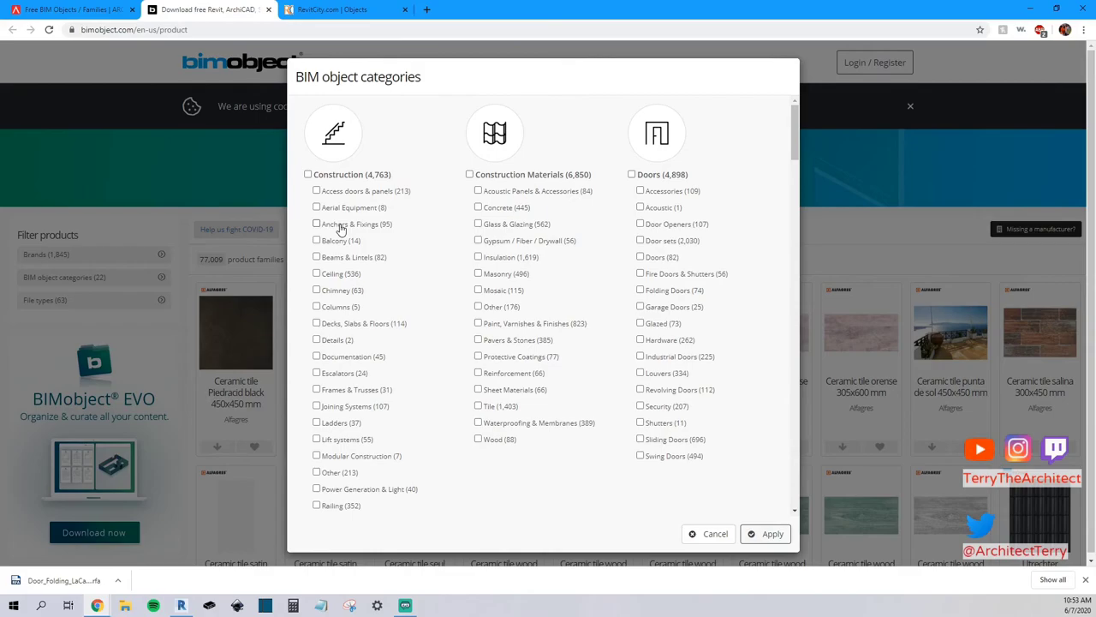
scroll("down", 3)
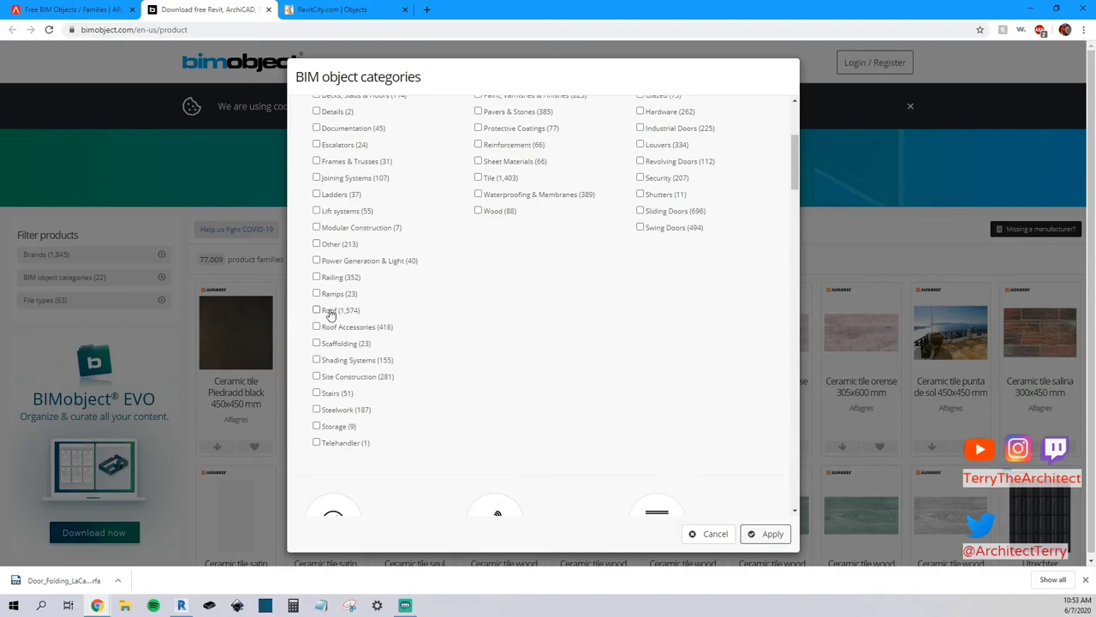
scroll("down", 3)
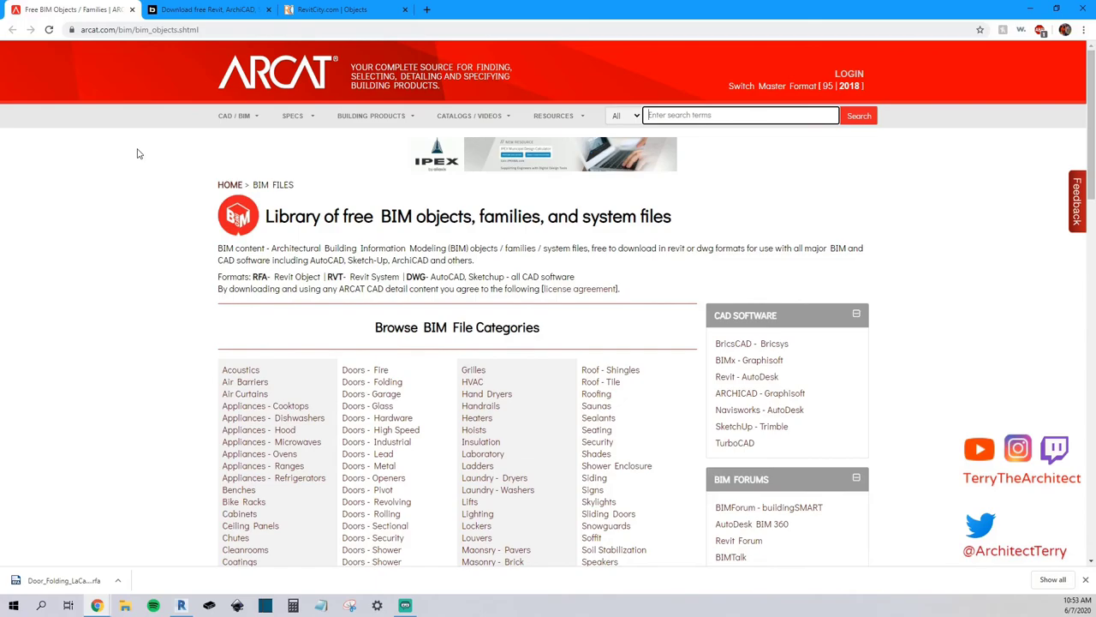
- Scroll through ARCAT's free BIM library category list
scroll("down", 3)
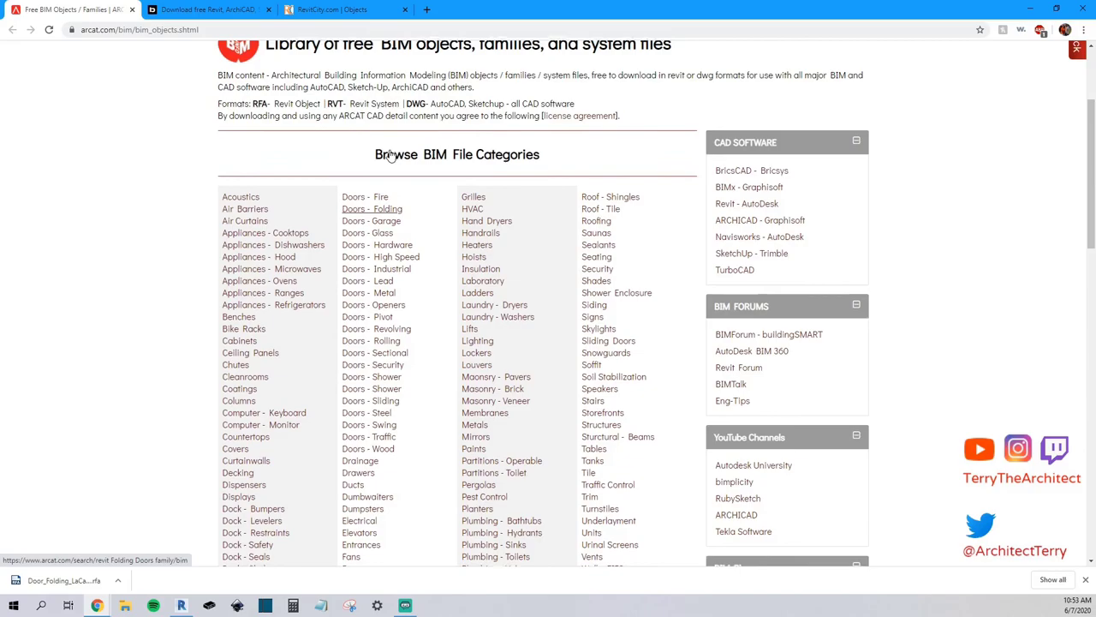
scroll("down", 3)
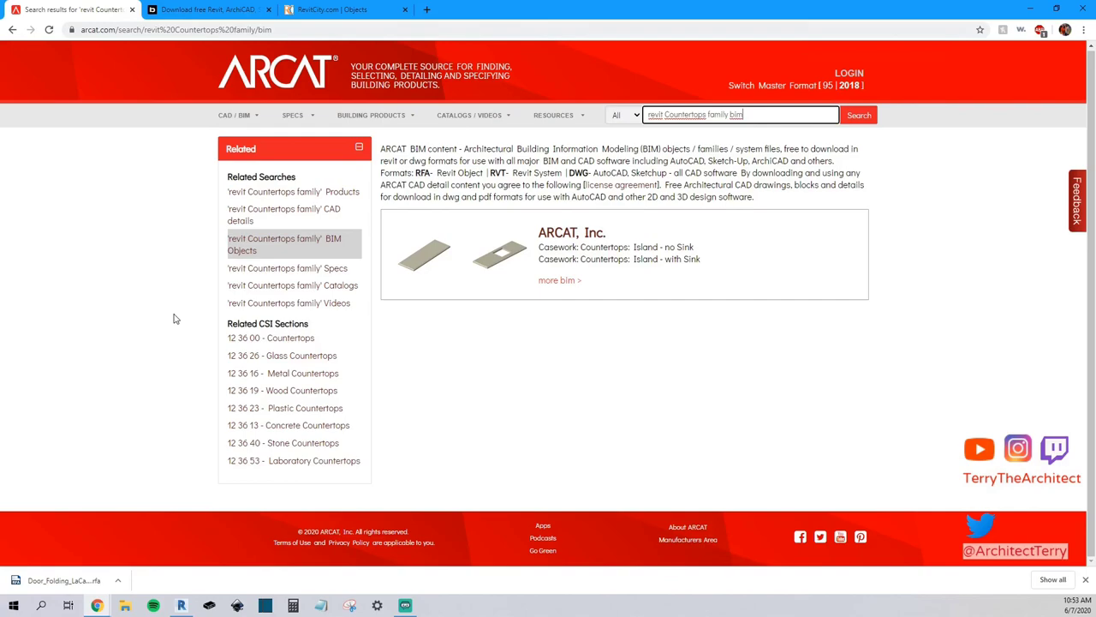
mouse_move(758, 20)
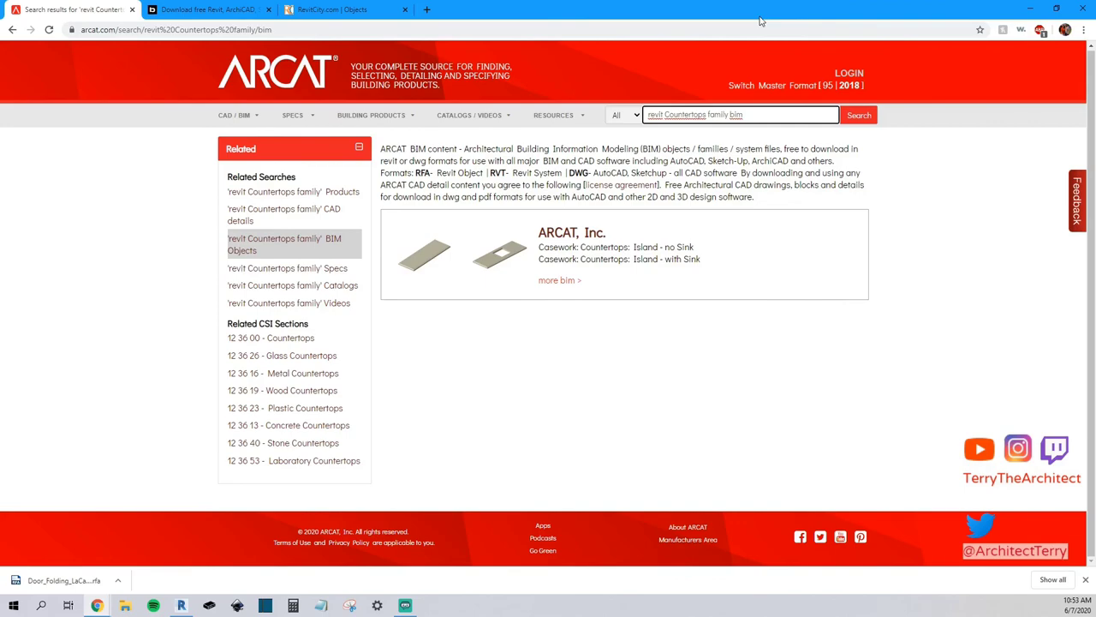